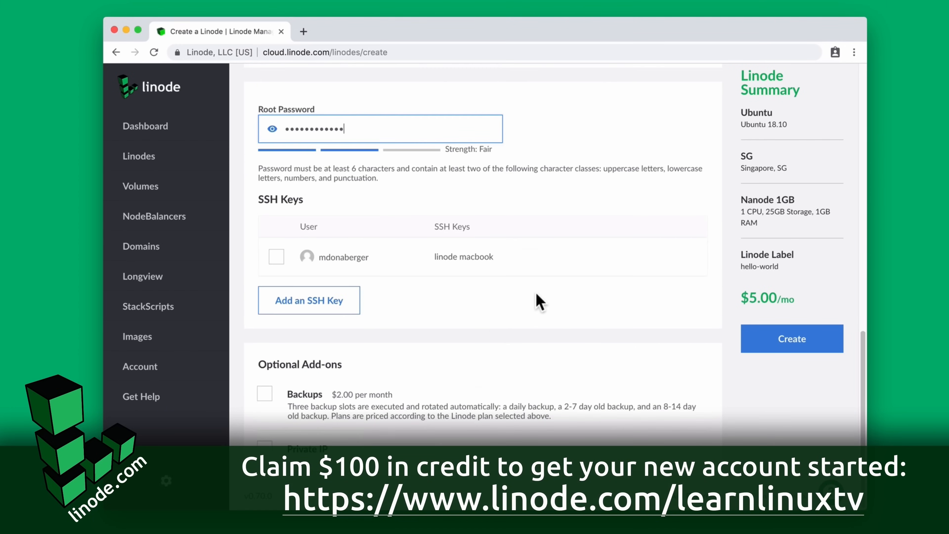
Step: Attach the saved SSH key, create the hello-world Linode and launch its console from the summary page
{"action": "left_click", "coordinate": [791, 338]}
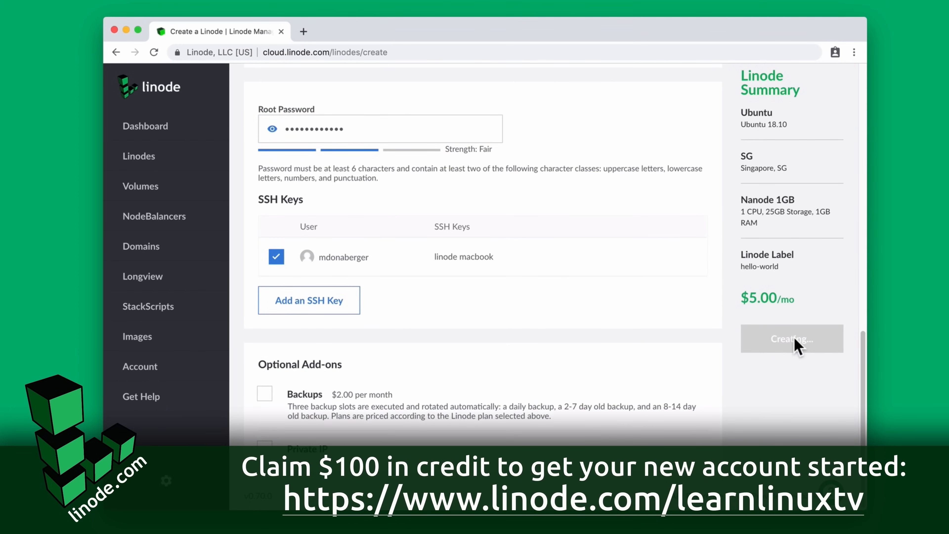
{"action": "left_click", "coordinate": [792, 338]}
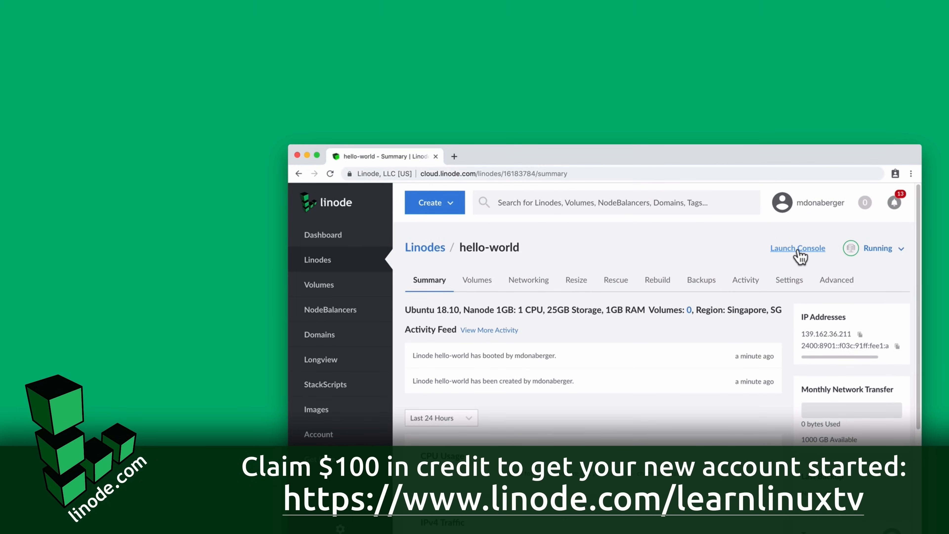
{"action": "left_click", "coordinate": [797, 248]}
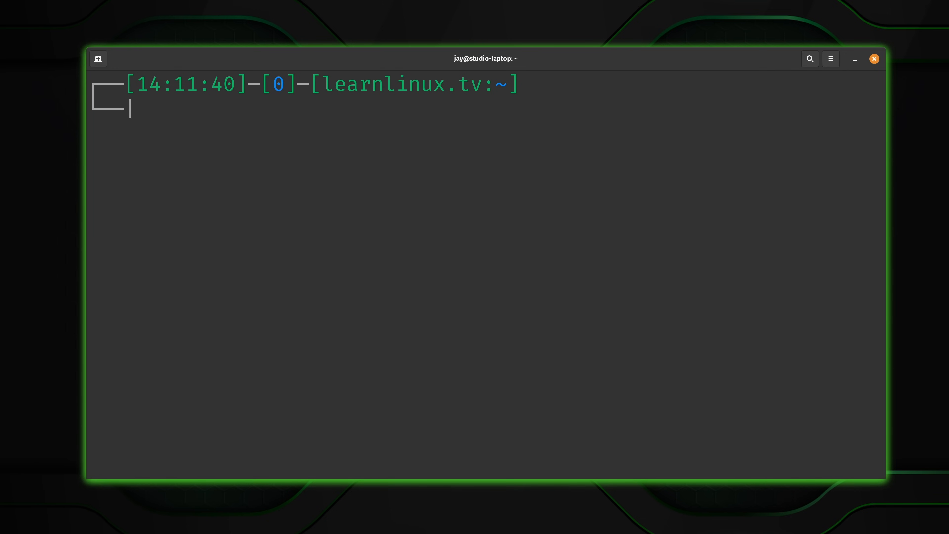
Step: Run history to print the timestamped command list ending at entry 389
{"action": "type", "text": "history"}
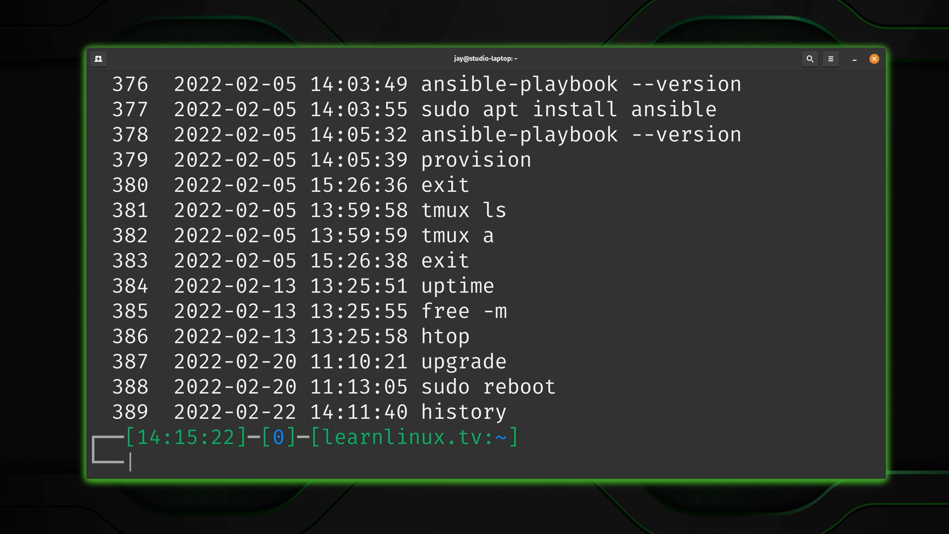
{"action": "mouse_move", "coordinate": [787, 380]}
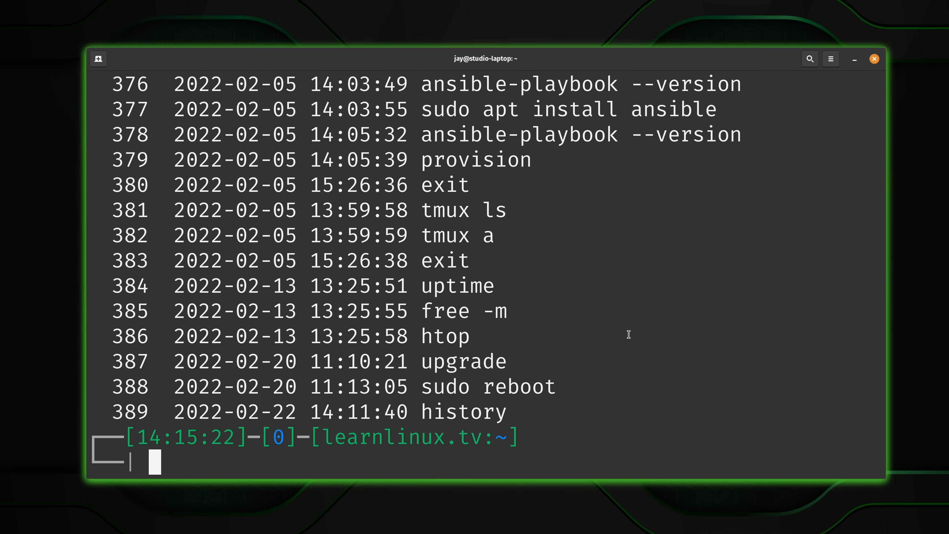
{"action": "mouse_move", "coordinate": [245, 230]}
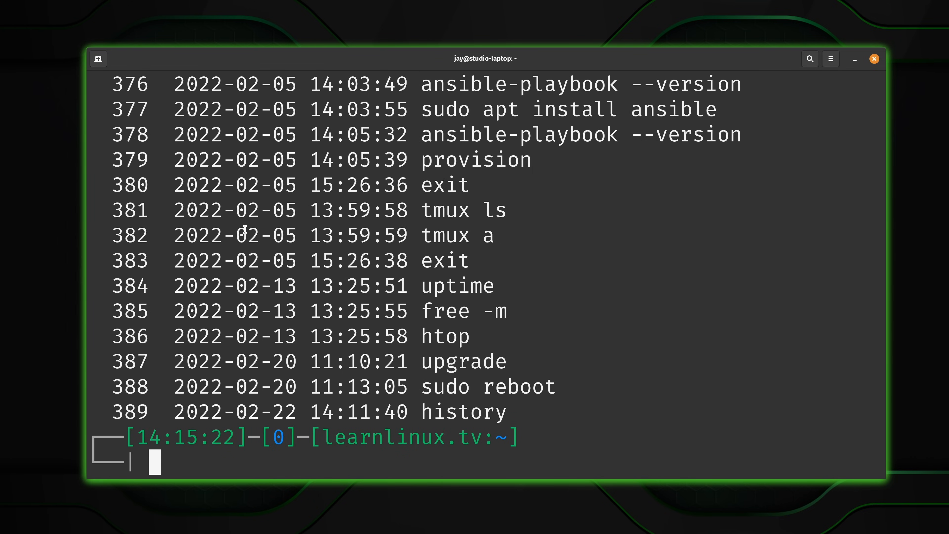
{"action": "mouse_move", "coordinate": [295, 237]}
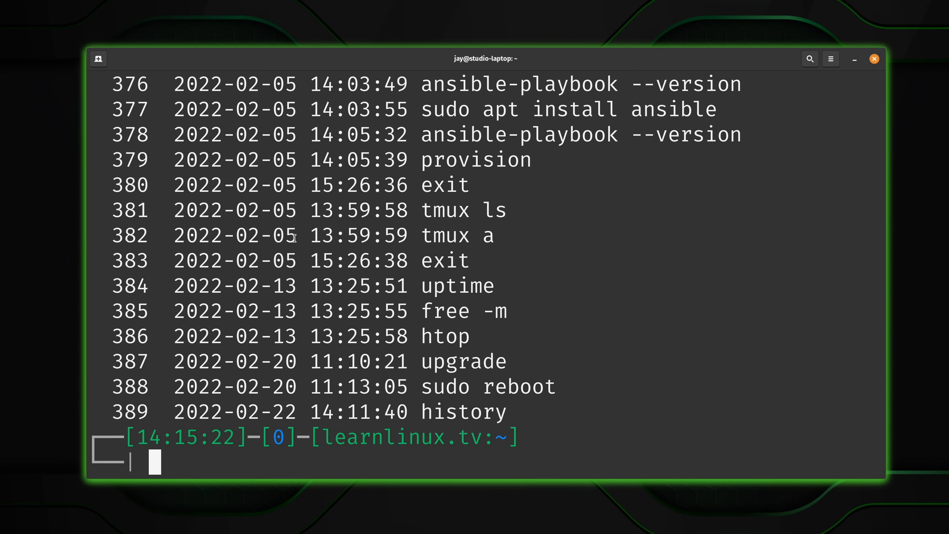
{"action": "mouse_move", "coordinate": [322, 170]}
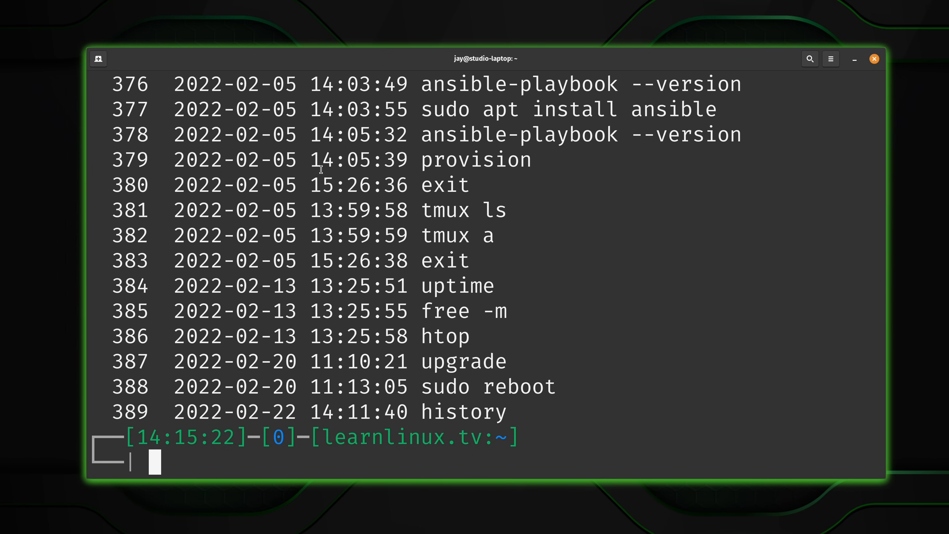
{"action": "mouse_move", "coordinate": [518, 203]}
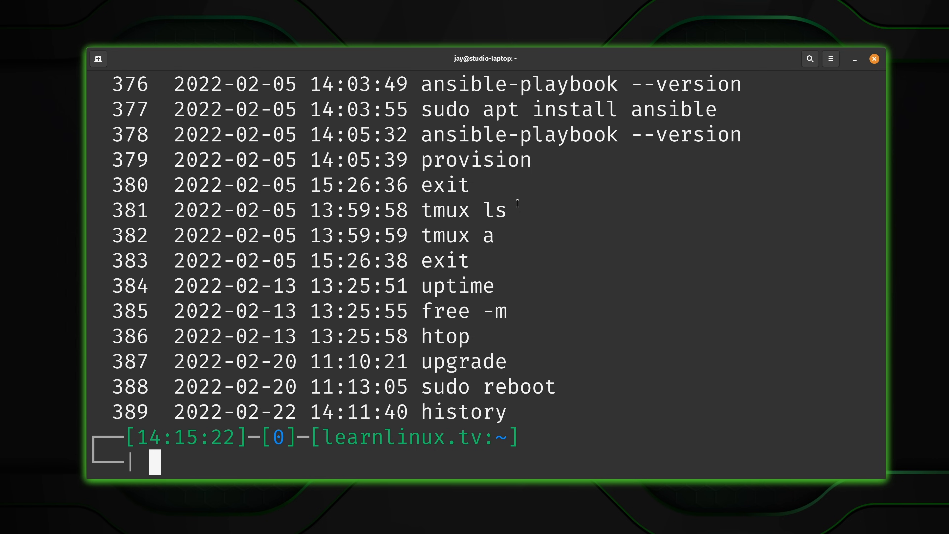
{"action": "scroll", "scroll_direction": "down", "scroll_amount": 3}
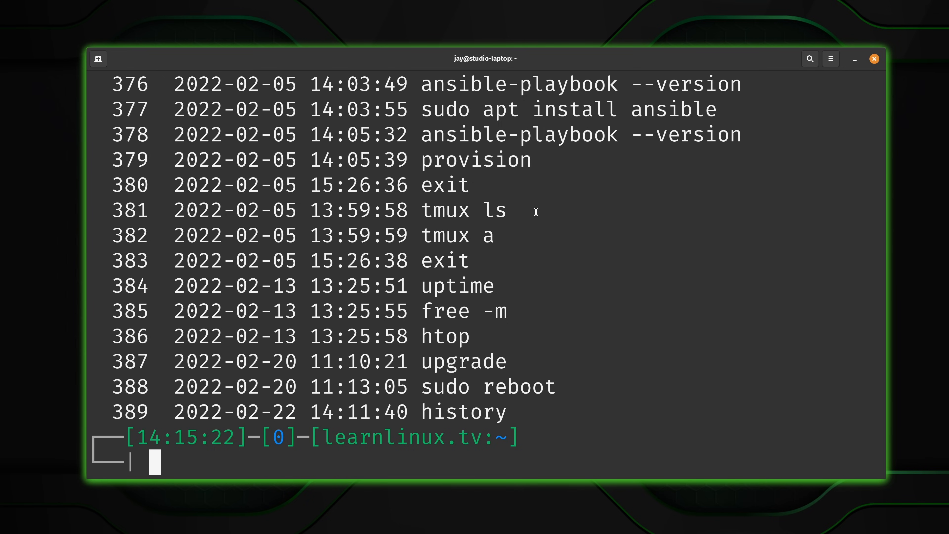
{"action": "mouse_move", "coordinate": [123, 401]}
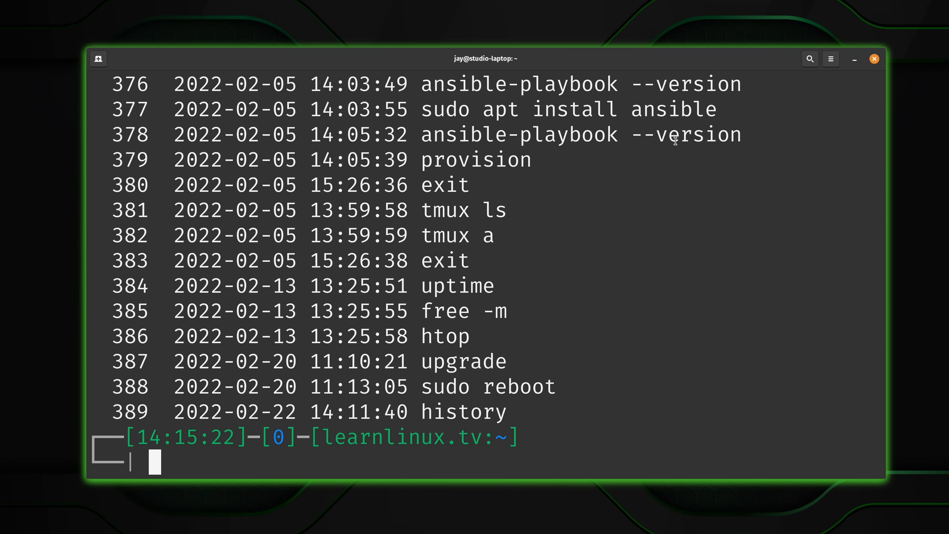
{"action": "mouse_move", "coordinate": [761, 146]}
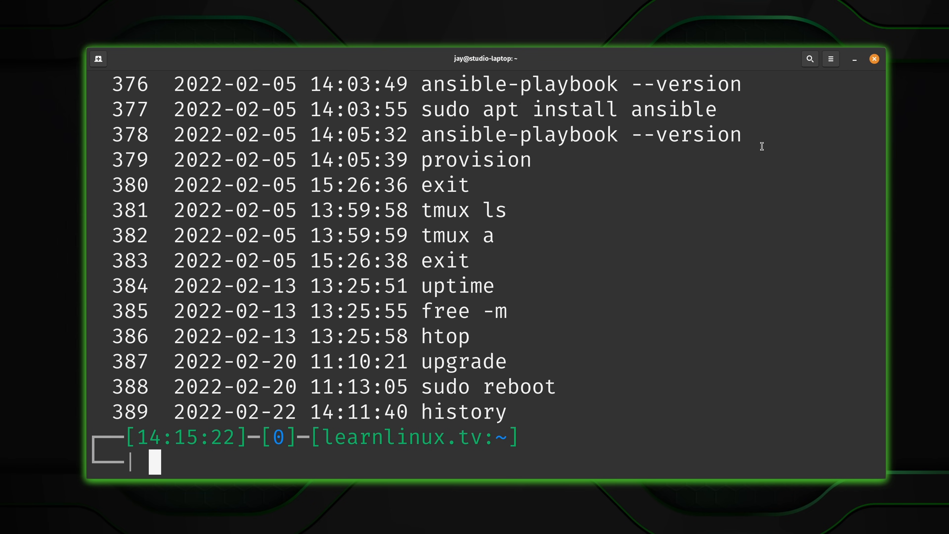
{"action": "mouse_move", "coordinate": [691, 131]}
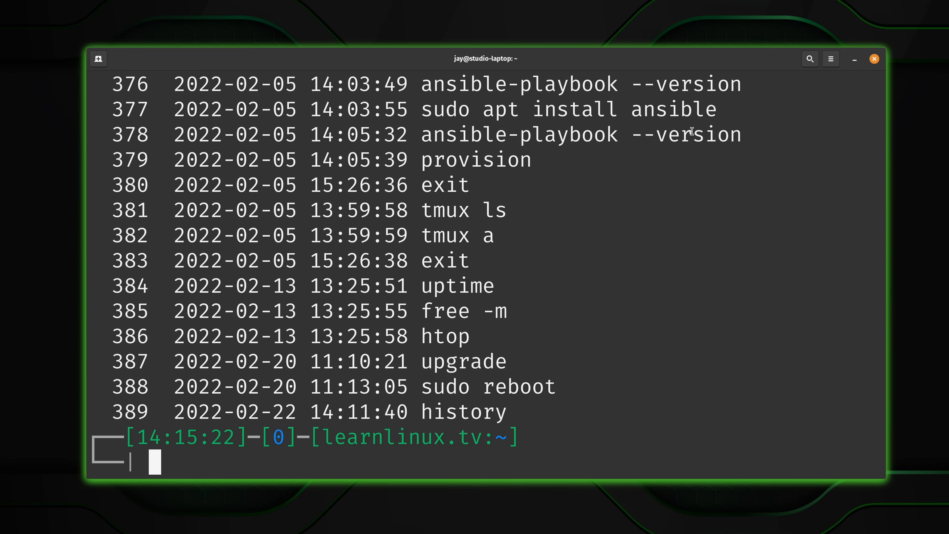
Step: Start and cancel an ansible-play command, then begin a ! history expansion
{"action": "type", "text": "ansible-"}
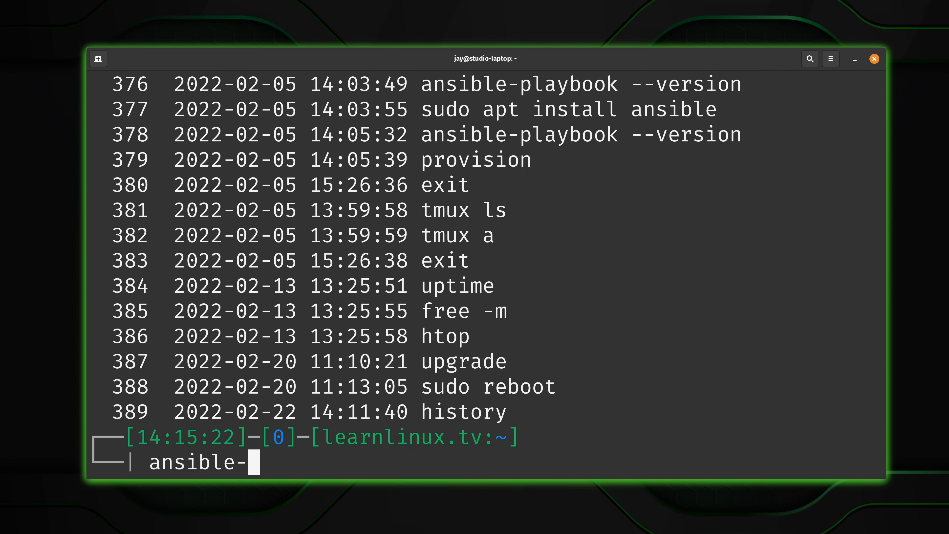
{"action": "type", "text": "play"}
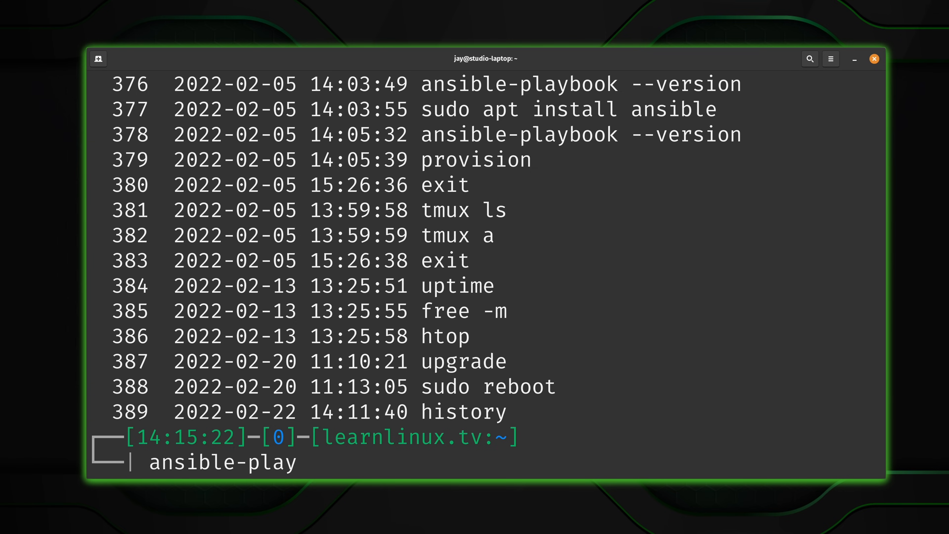
{"action": "key", "text": "BackSpace"}
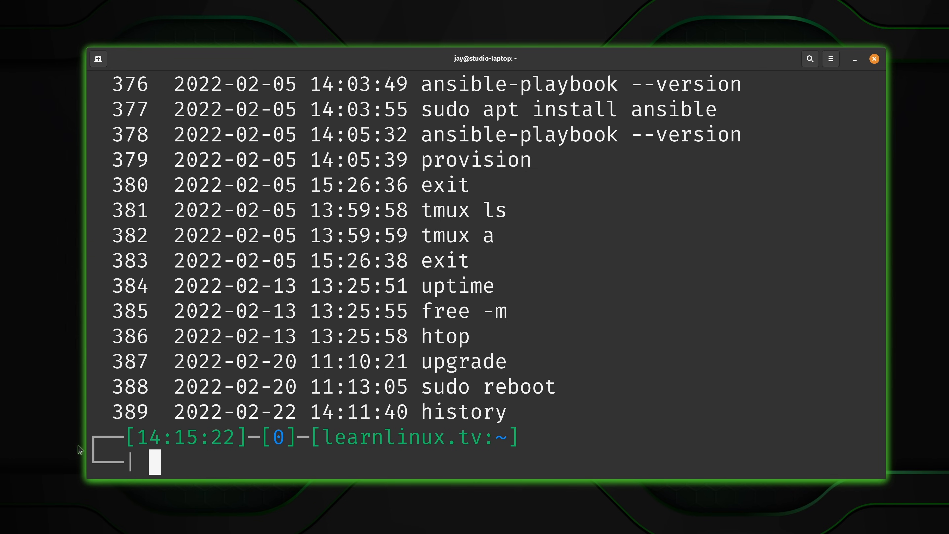
{"action": "type", "text": "!"}
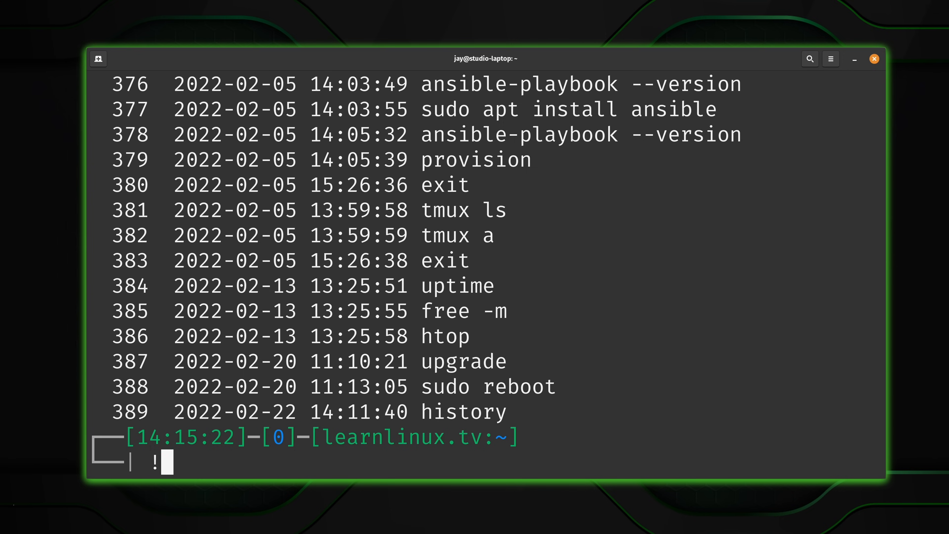
Step: Run !378 to rerun ansible-playbook --version, showing ansible core 2.12.2
{"action": "type", "text": "378"}
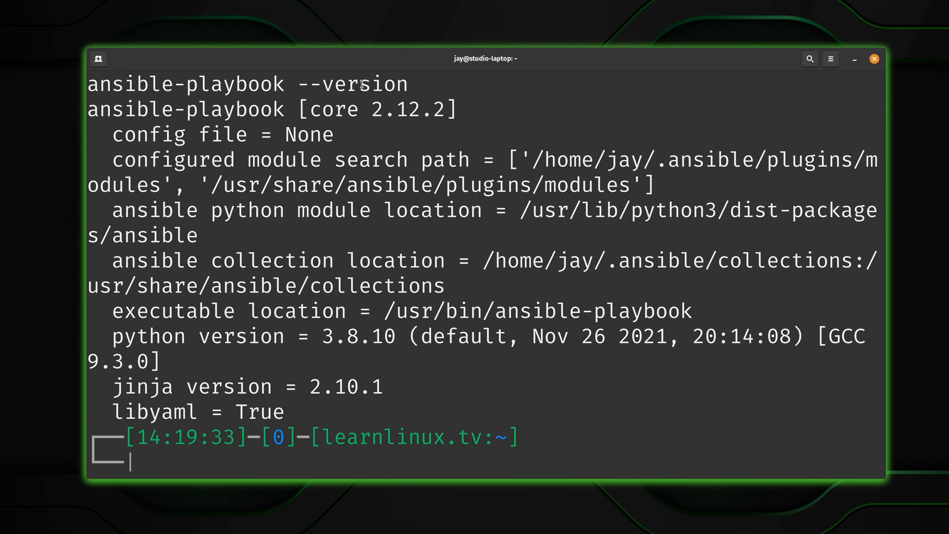
{"action": "mouse_move", "coordinate": [431, 82]}
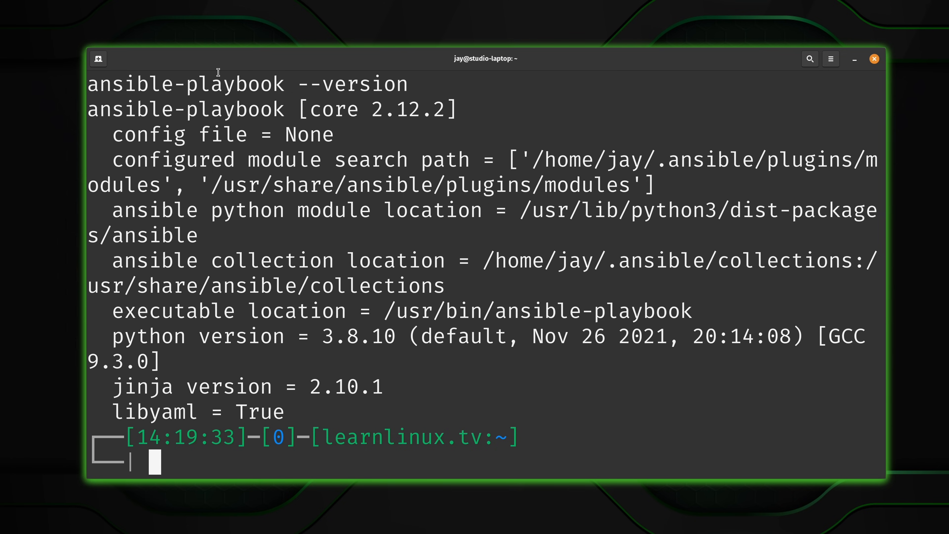
{"action": "mouse_move", "coordinate": [498, 370]}
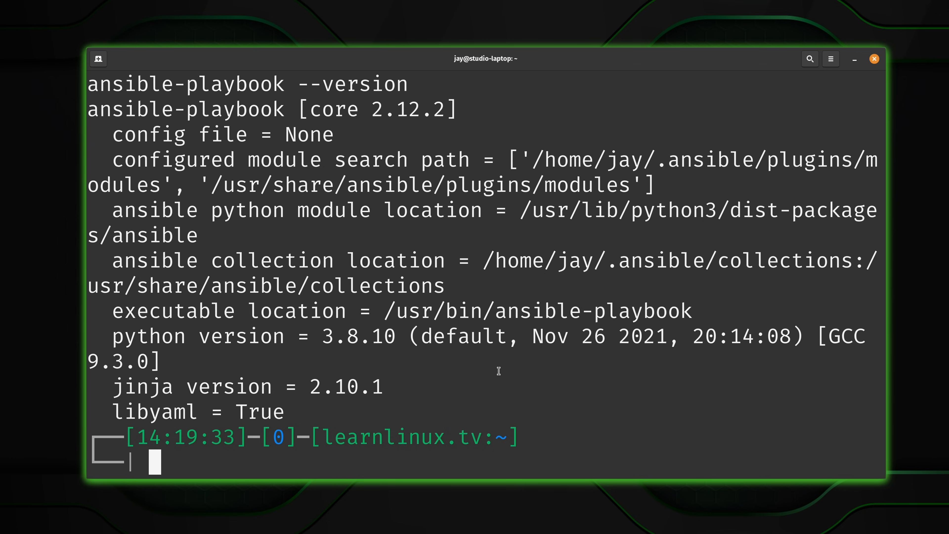
{"action": "mouse_move", "coordinate": [504, 379]}
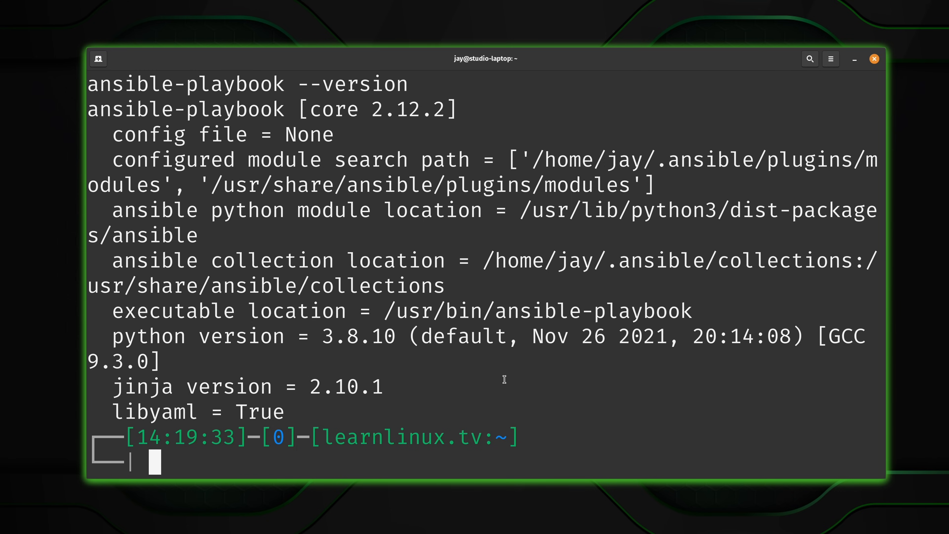
{"action": "mouse_move", "coordinate": [130, 77]}
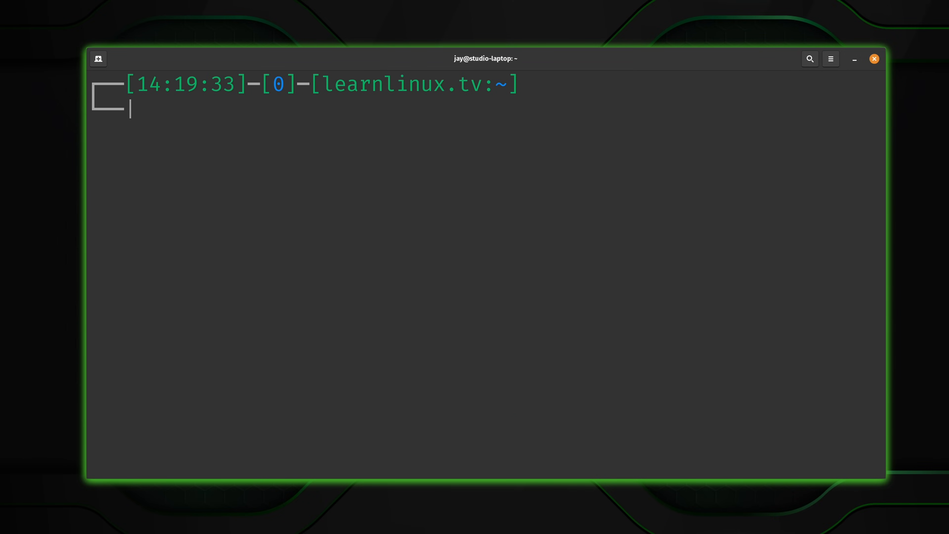
{"action": "type", "text": "apt update"}
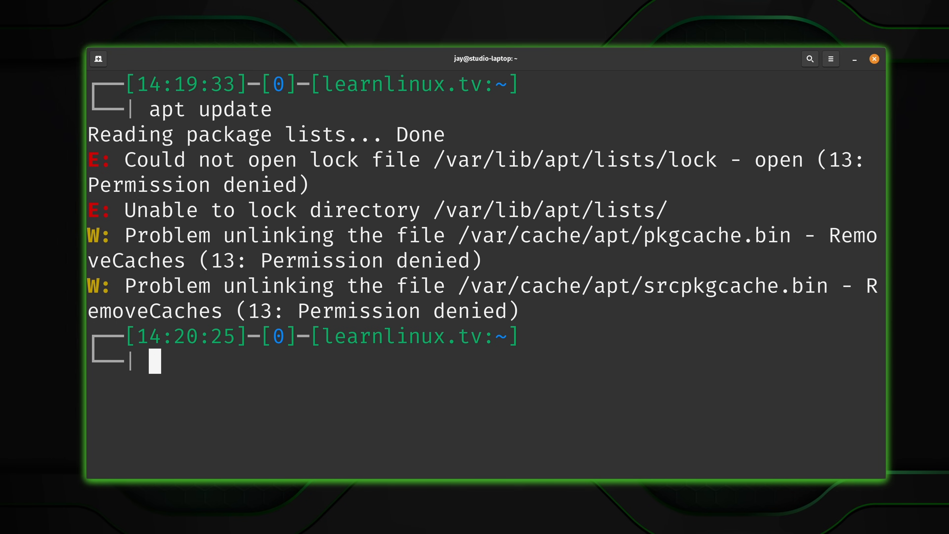
{"action": "type", "text": "hi"}
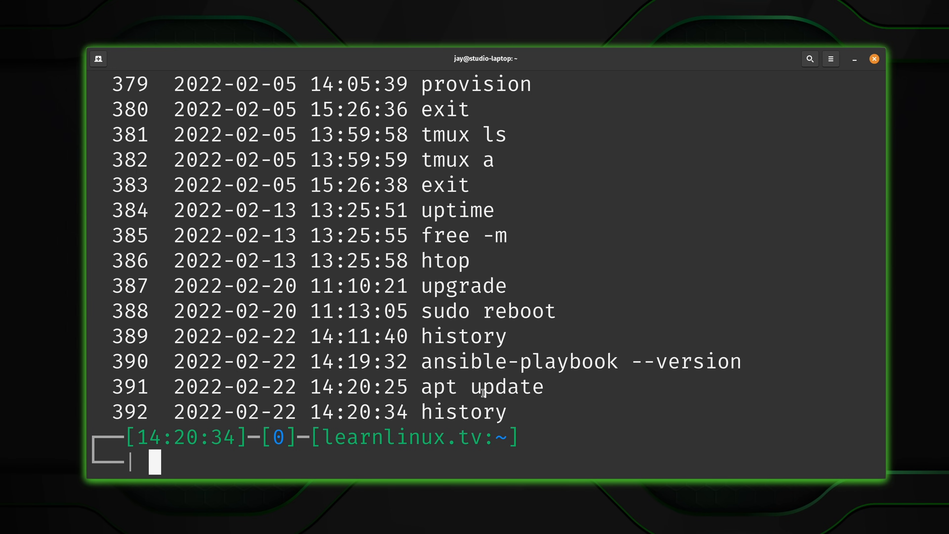
{"action": "mouse_move", "coordinate": [608, 421]}
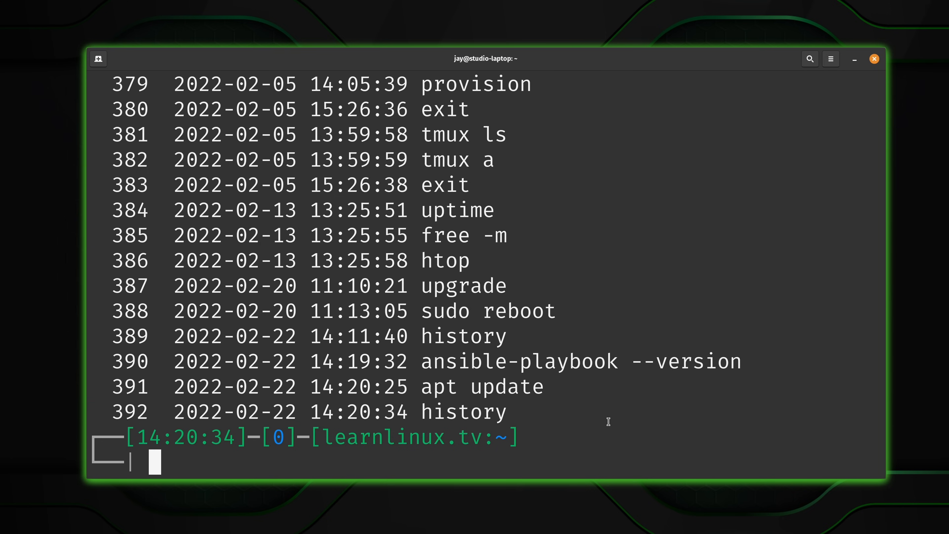
Step: Run sudo !391 to rerun apt update as root, reporting all packages up to date
{"action": "type", "text": "sudo"}
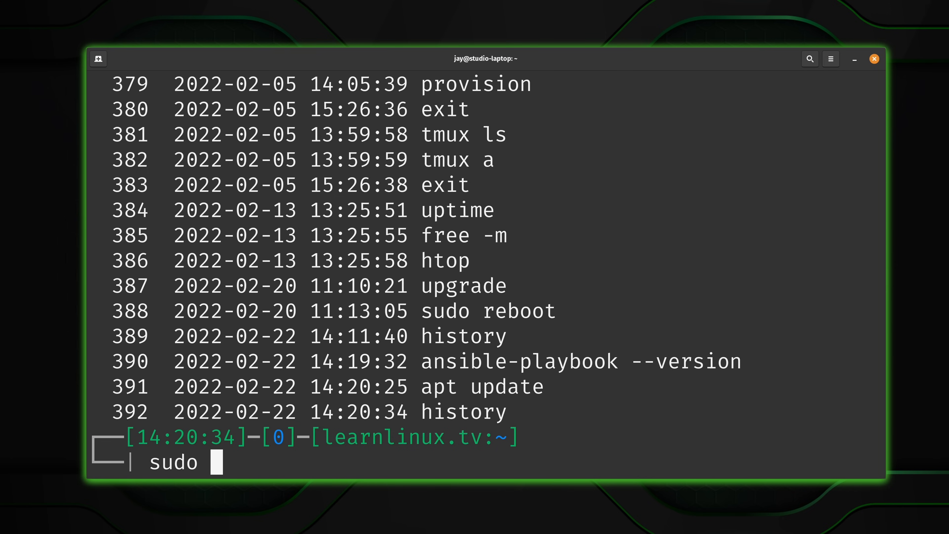
{"action": "type", "text": "!!"}
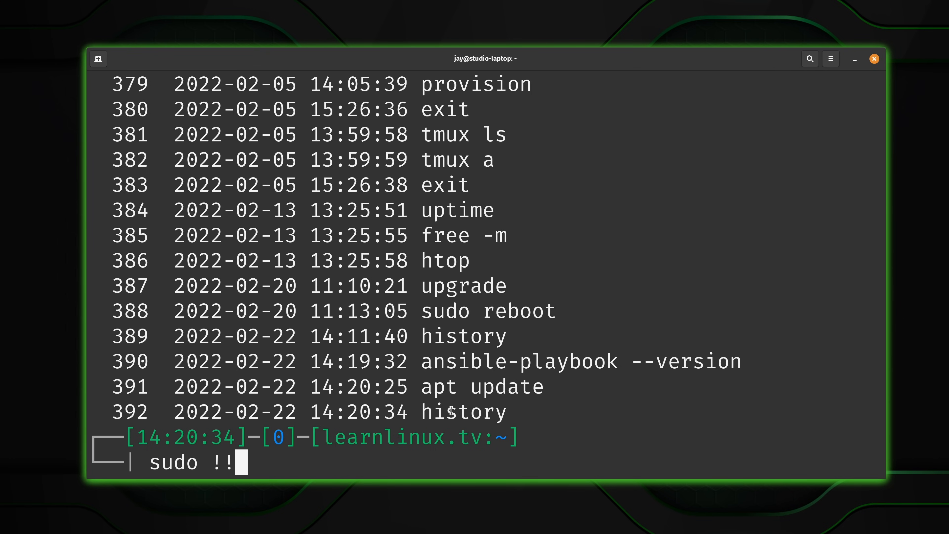
{"action": "key", "text": "BackSpace"}
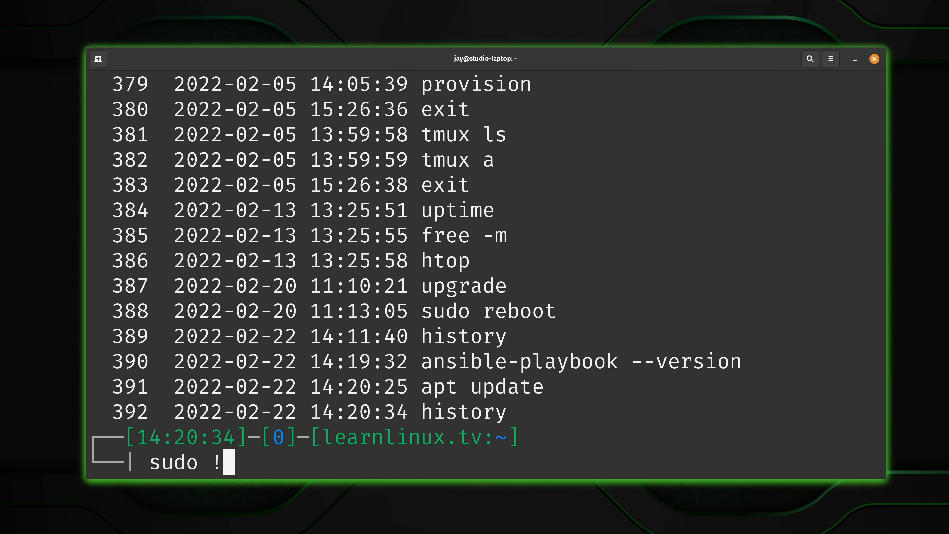
{"action": "type", "text": "39"}
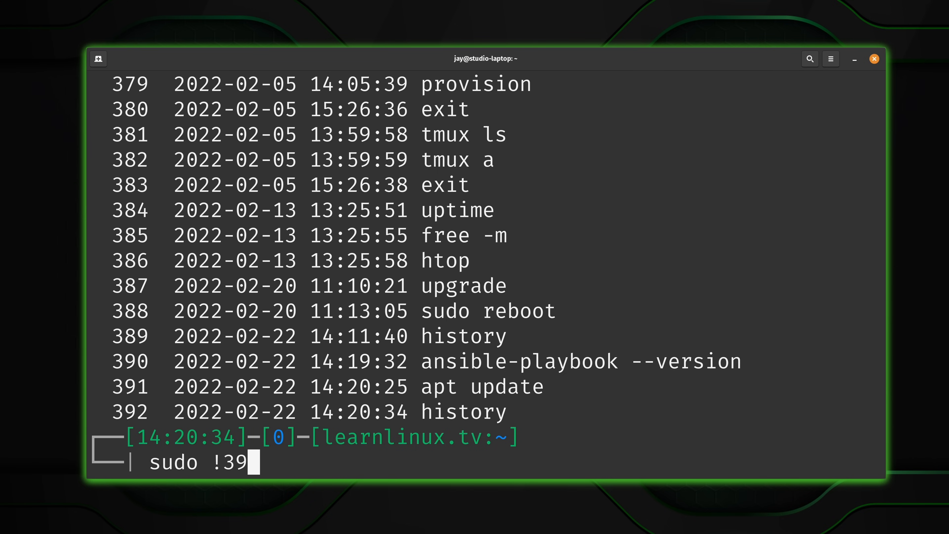
{"action": "type", "text": "1"}
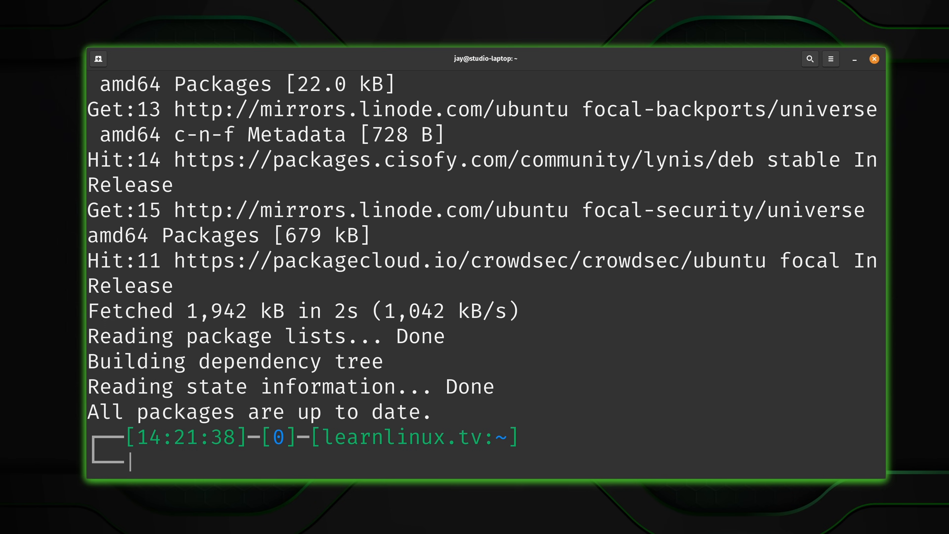
Step: Run history again so sudo apt update shows as entry 393
{"action": "type", "text": "history"}
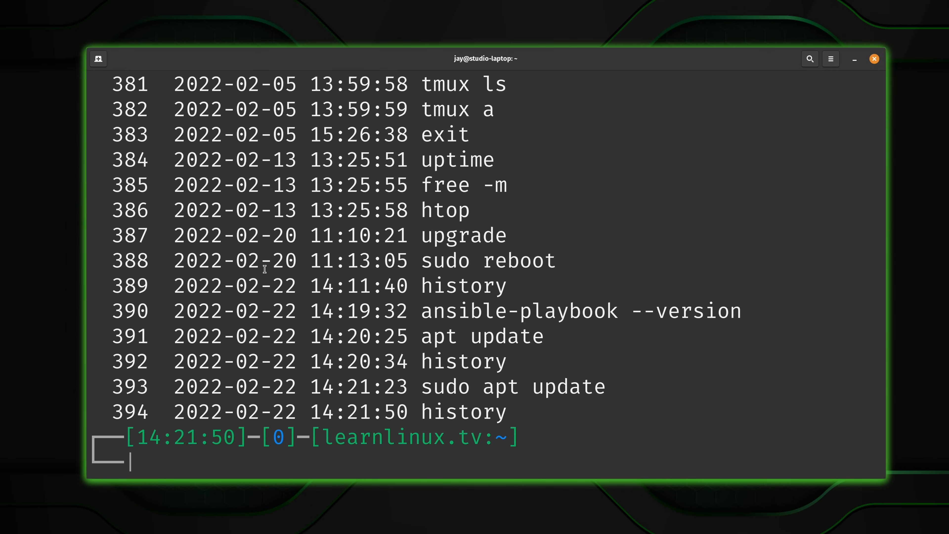
{"action": "mouse_move", "coordinate": [361, 286]}
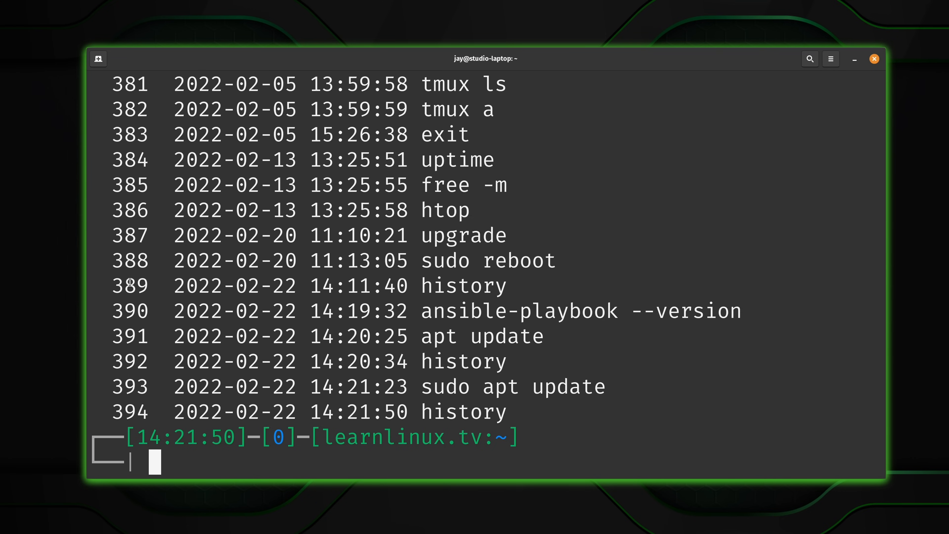
{"action": "mouse_move", "coordinate": [266, 239]}
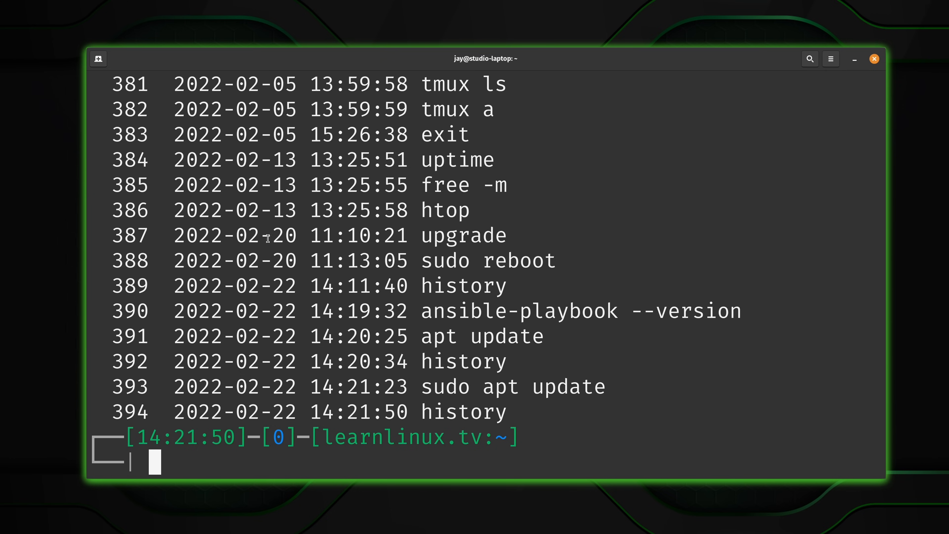
{"action": "mouse_move", "coordinate": [187, 267]}
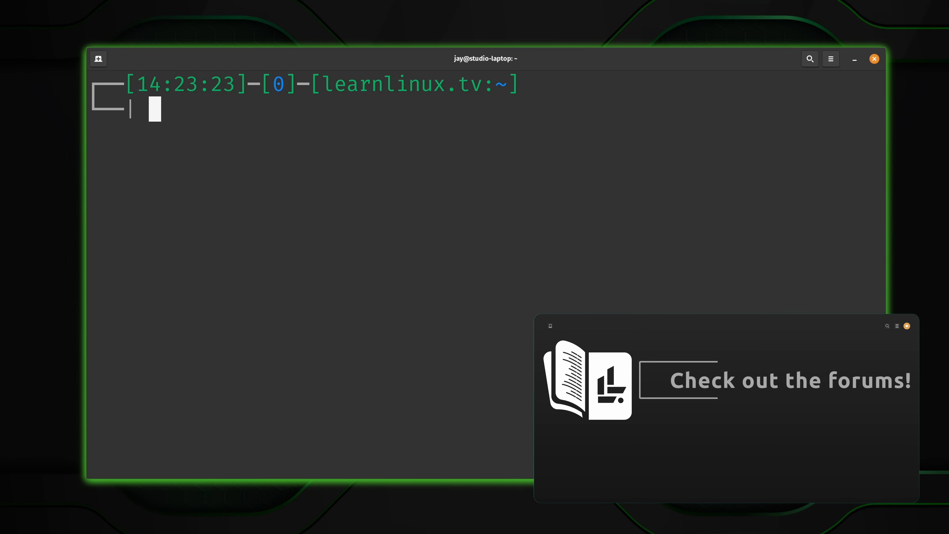
Step: Run nano .bashrc to view the shell configuration file
{"action": "type", "text": "nano"}
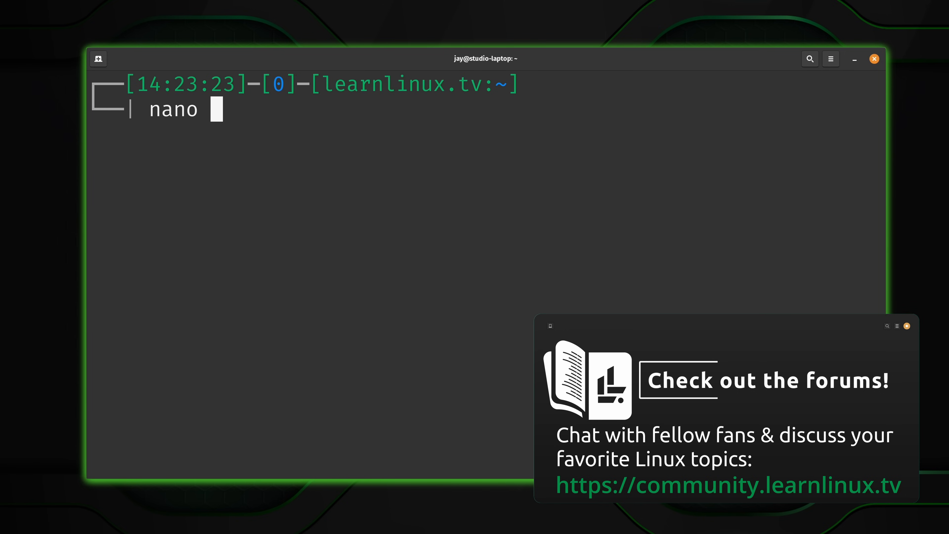
{"action": "type", "text": ".b"}
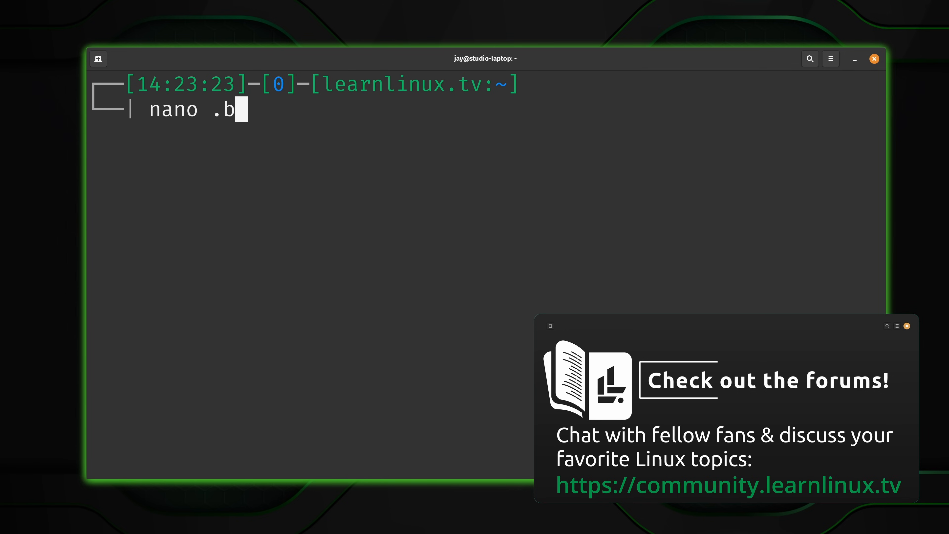
{"action": "type", "text": "ashr"}
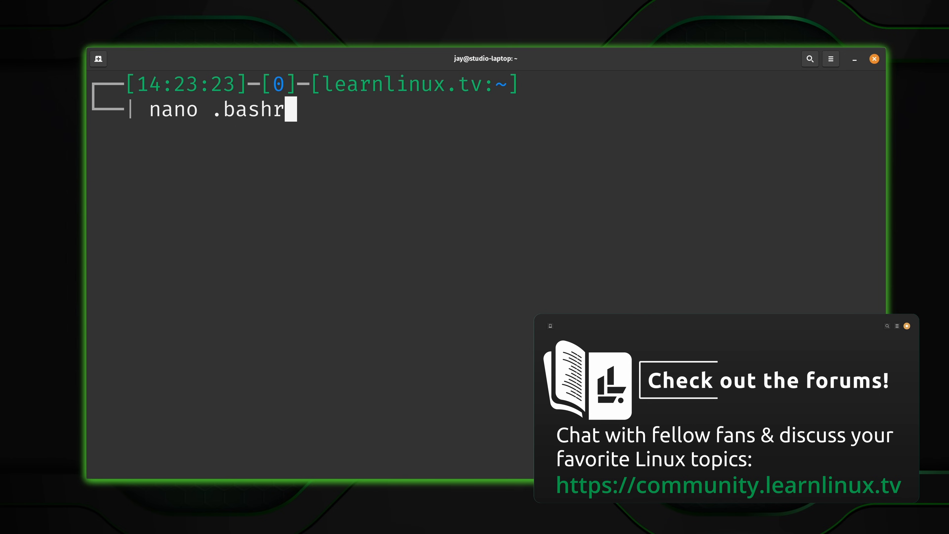
{"action": "type", "text": "c"}
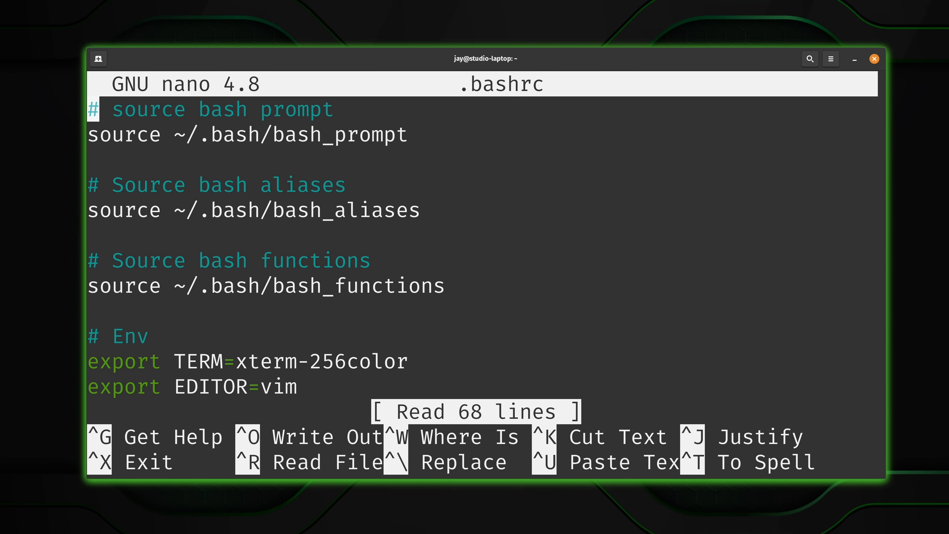
Step: Scroll to and highlight the HISTTIMEFORMAT line in .bashrc, then exit nano
{"action": "scroll", "scroll_direction": "down", "scroll_amount": 3}
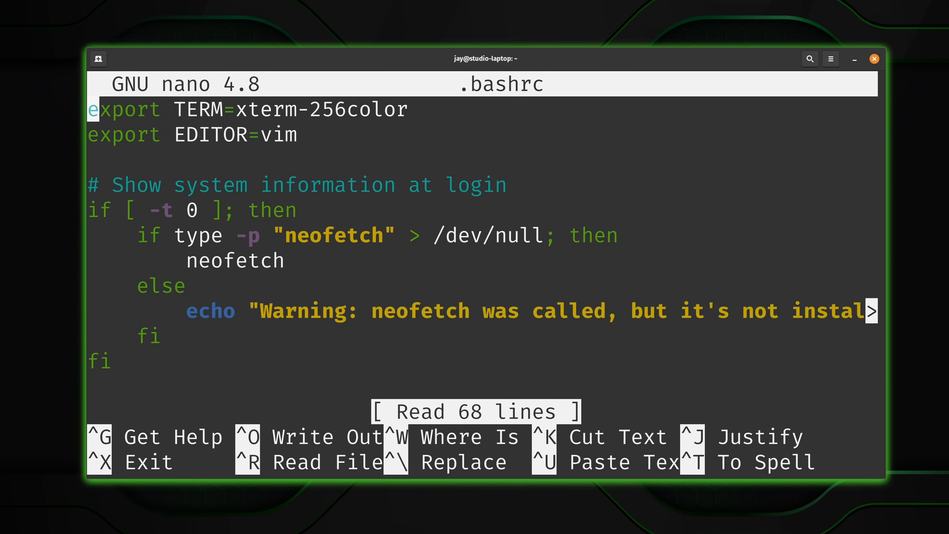
{"action": "scroll", "scroll_direction": "down", "scroll_amount": 3}
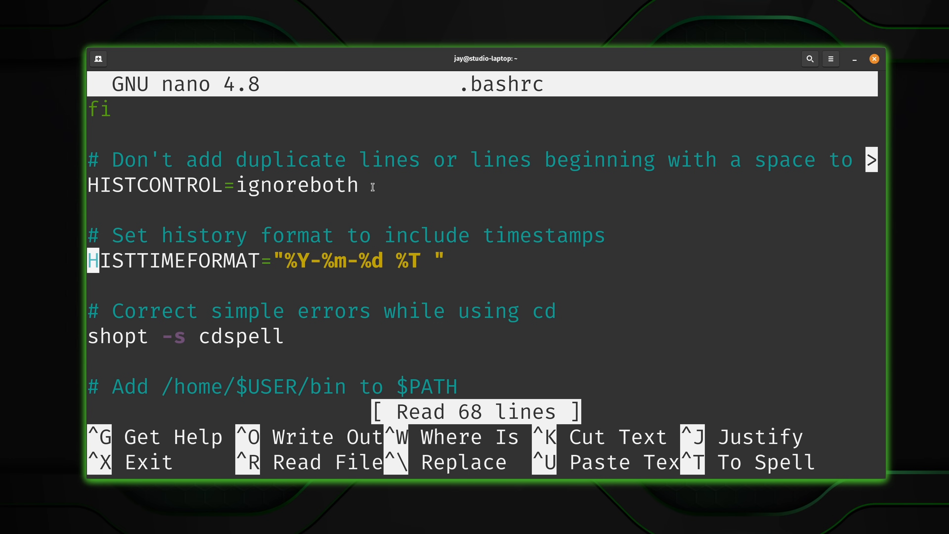
{"action": "mouse_move", "coordinate": [407, 261]}
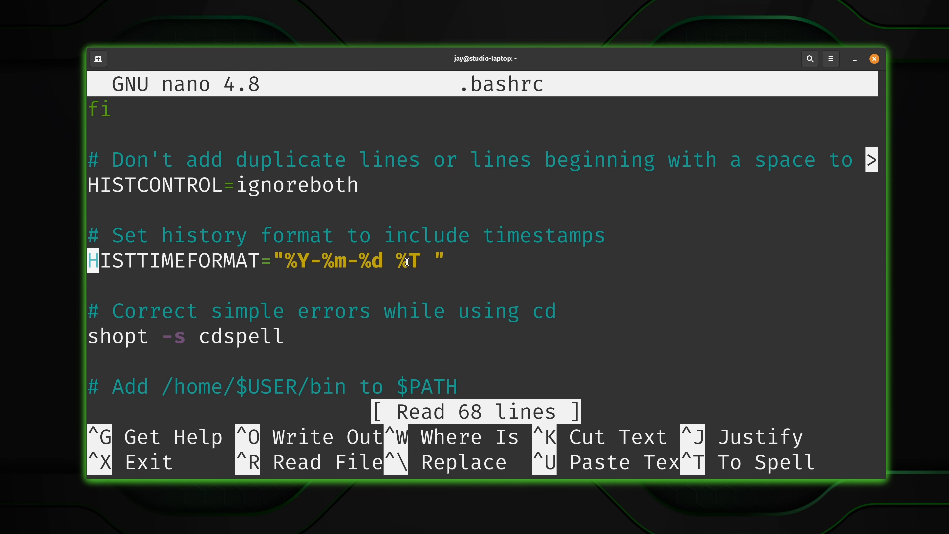
{"action": "left_click_drag", "start_coordinate": [318, 262], "coordinate": [442, 261]}
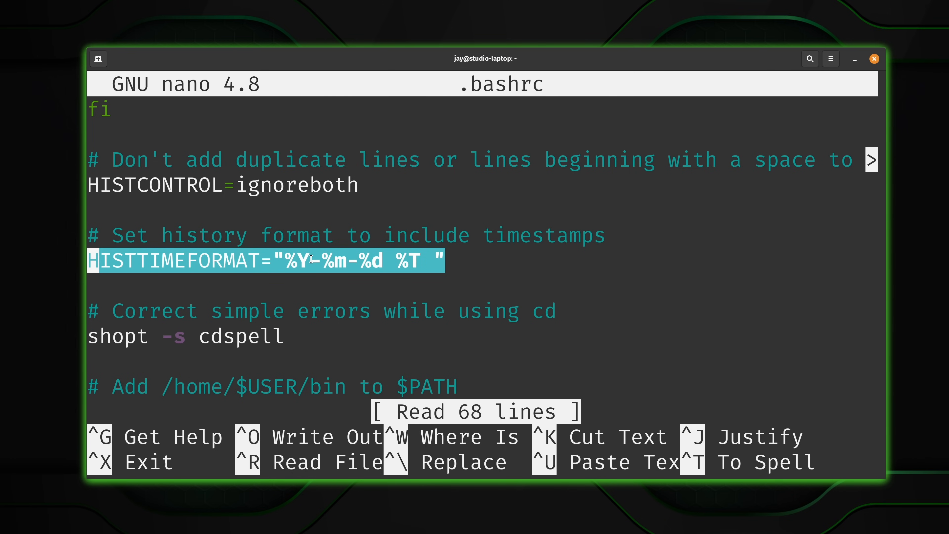
{"action": "mouse_move", "coordinate": [430, 256]}
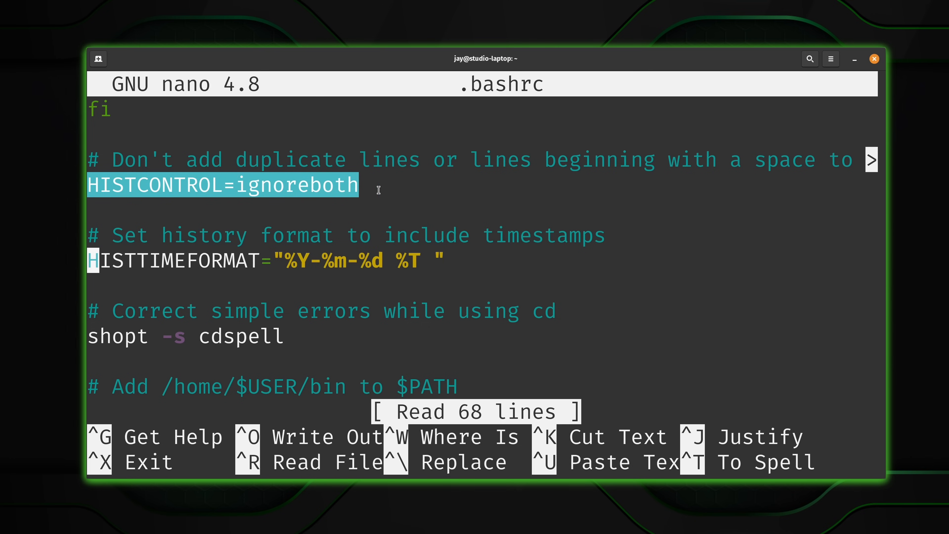
{"action": "key", "text": "ctrl+x"}
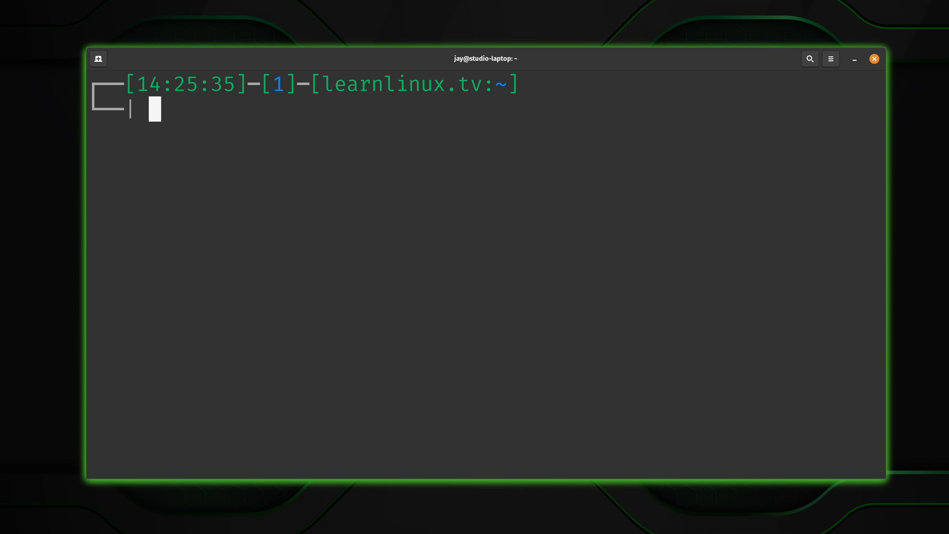
Step: Run a space-prefixed apt update that fails on permissions, then list history
{"action": "type", "text": "apt"}
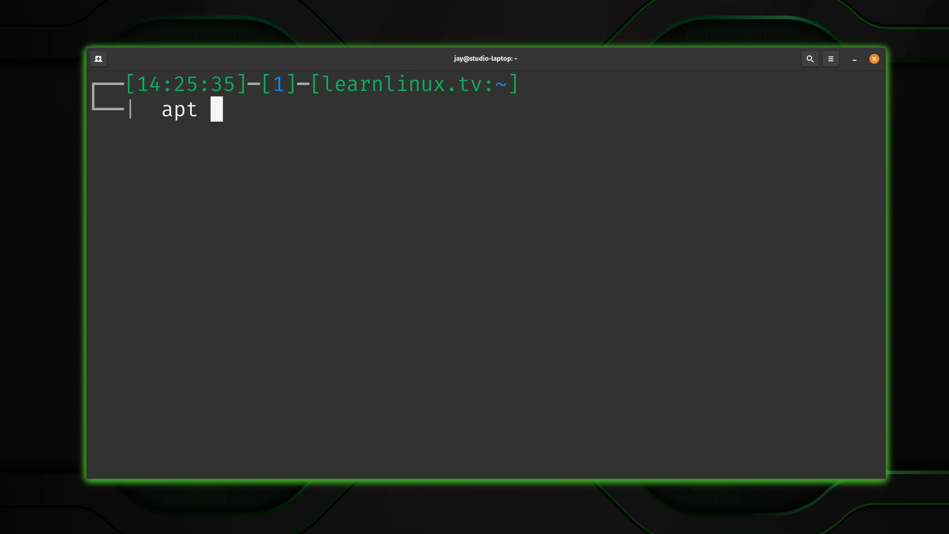
{"action": "type", "text": "update"}
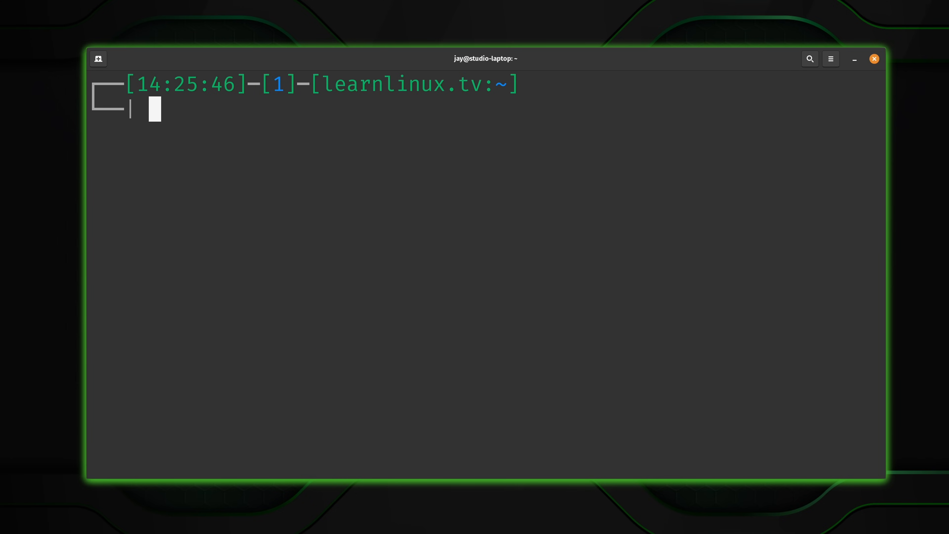
{"action": "type", "text": "history"}
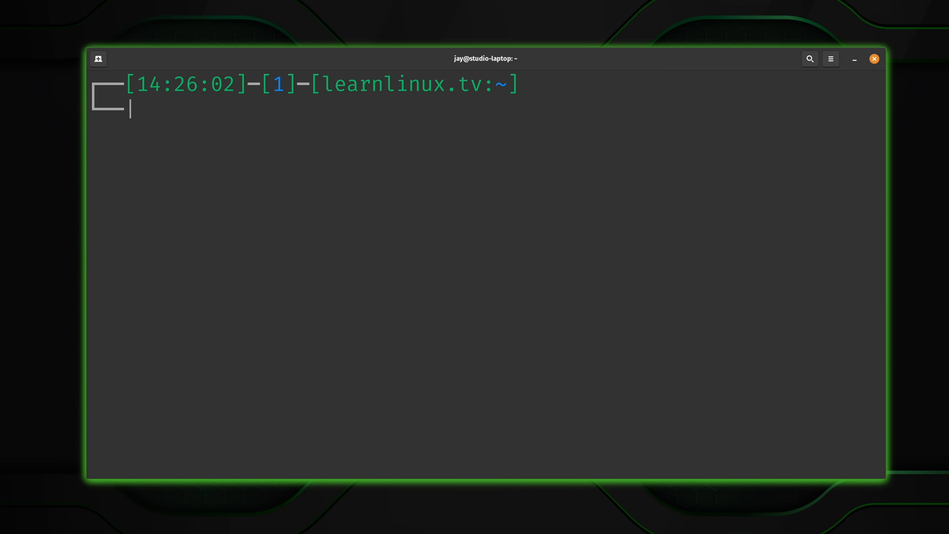
Step: Repeat the space-prefixed apt update and confirm history still ends at entry 398 without it
{"action": "type", "text": "apt"}
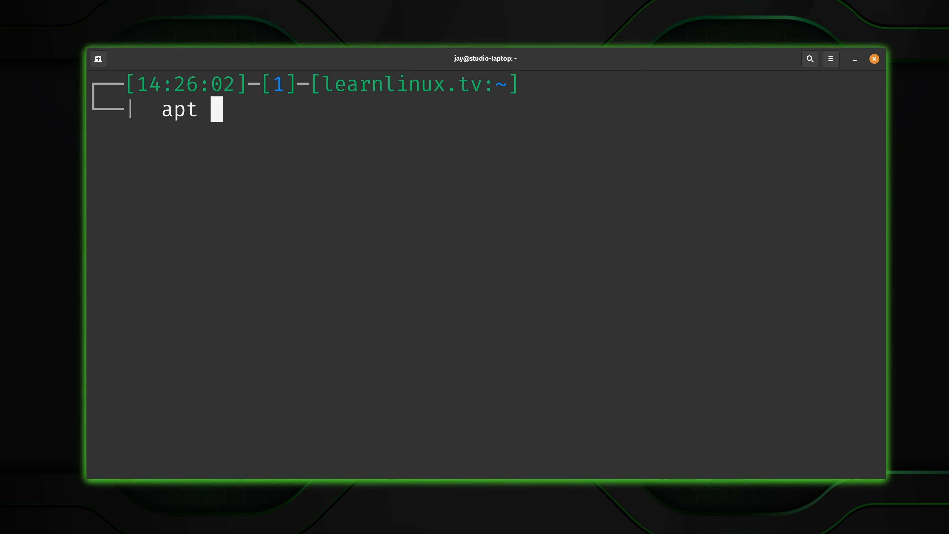
{"action": "type", "text": "update"}
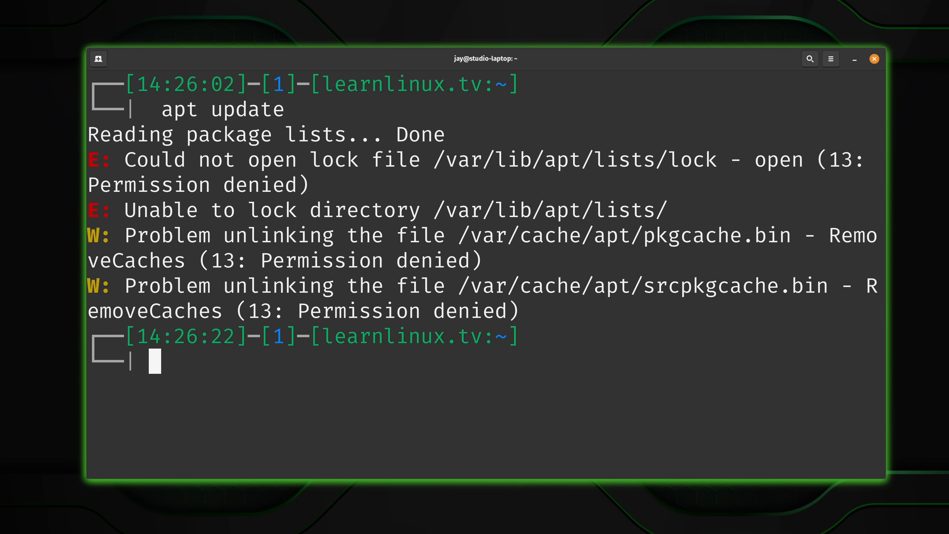
{"action": "type", "text": "h"}
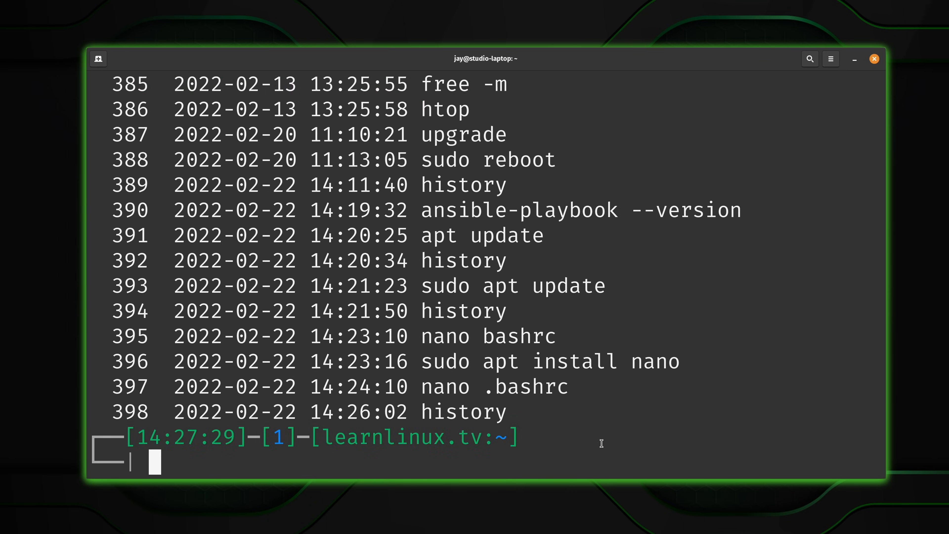
Step: Reopen .bashrc in nano to show HISTCONTROL=ignoreboth and HISTTIMEFORMAT
{"action": "type", "text": "nano .bashrc"}
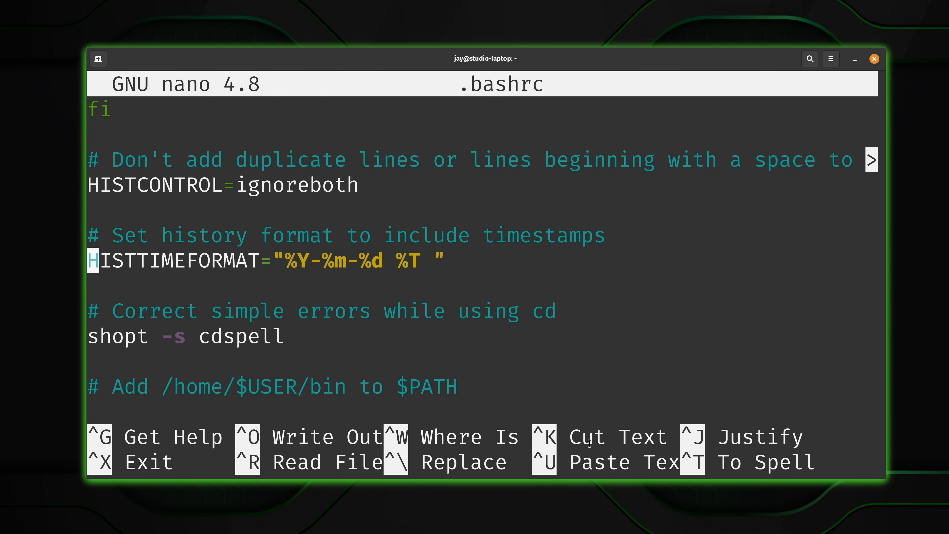
{"action": "mouse_move", "coordinate": [112, 179]}
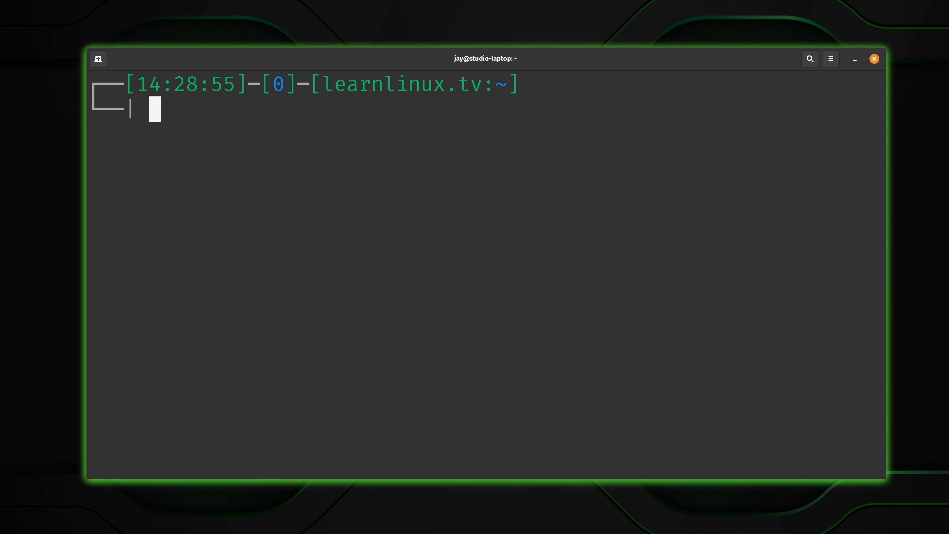
{"action": "type", "text": "history"}
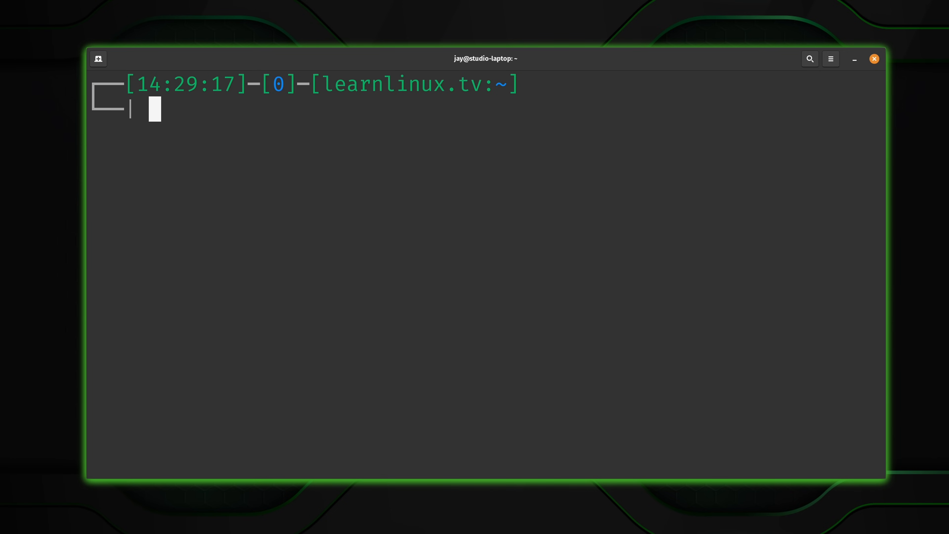
{"action": "type", "text": "history"}
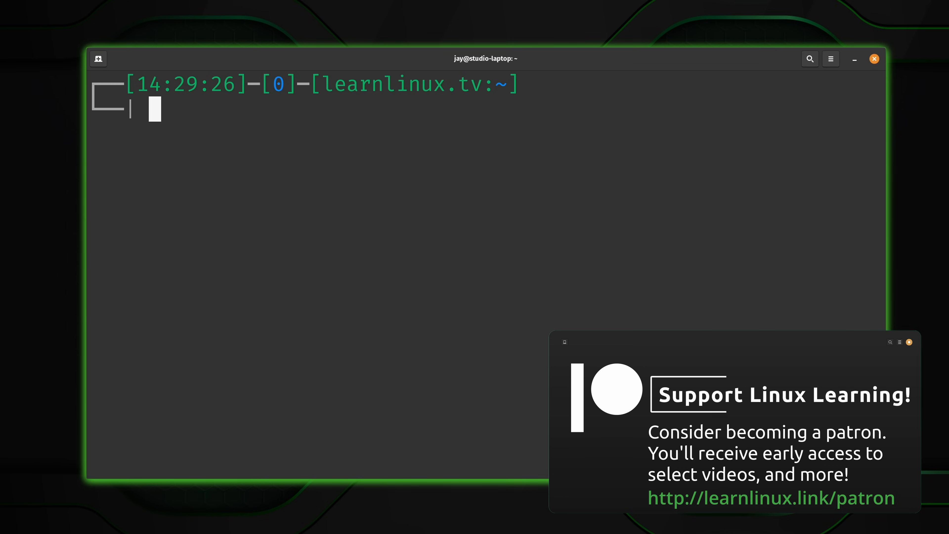
{"action": "type", "text": "history |"}
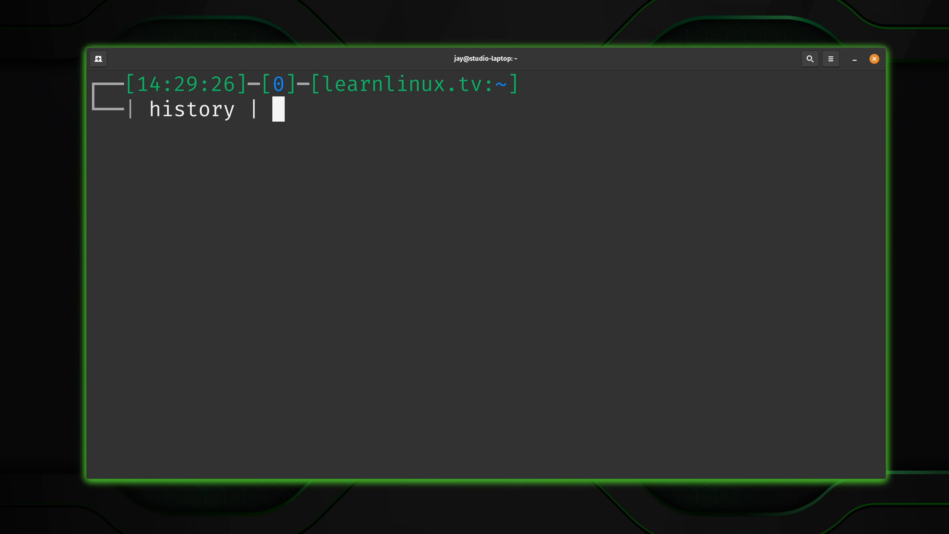
Step: Filter the history through grep to list only entries mentioning apt
{"action": "type", "text": "grep"}
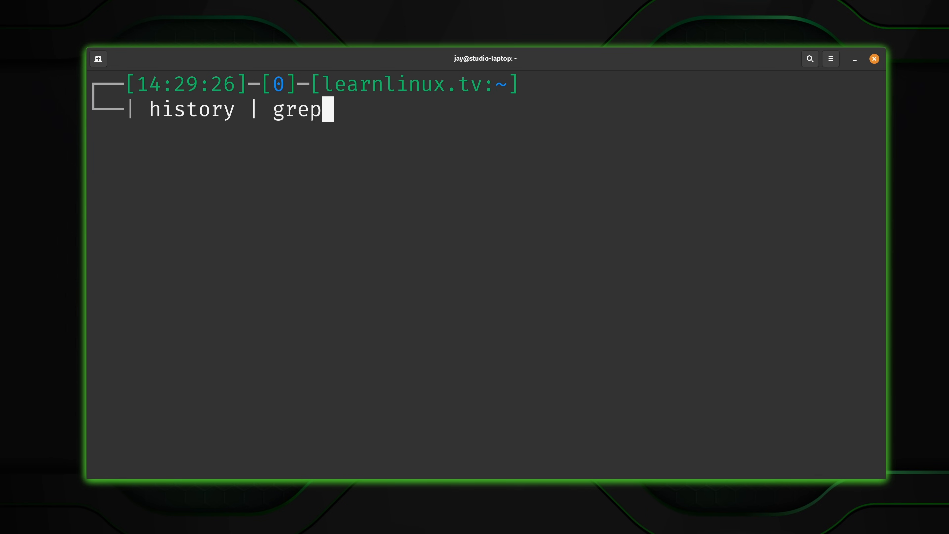
{"action": "type", "text": "apt"}
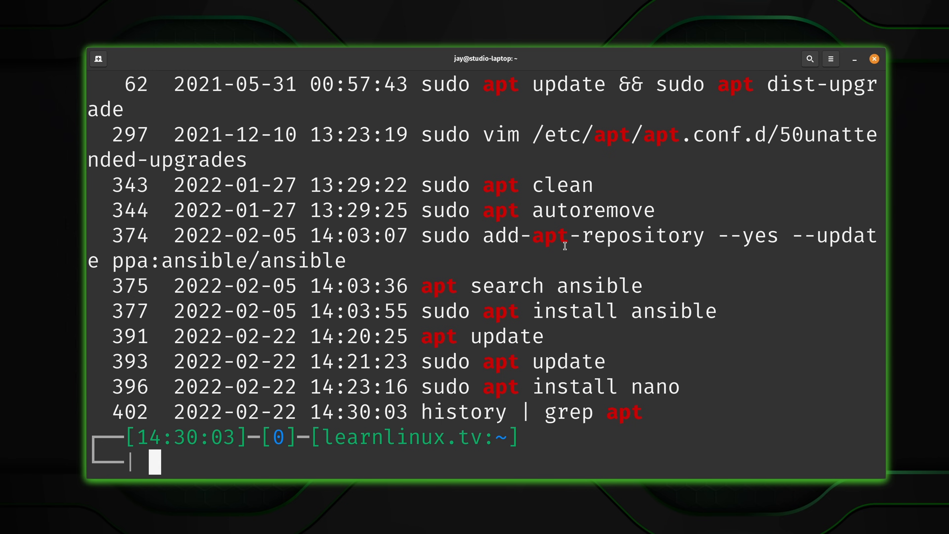
{"action": "mouse_move", "coordinate": [549, 301]}
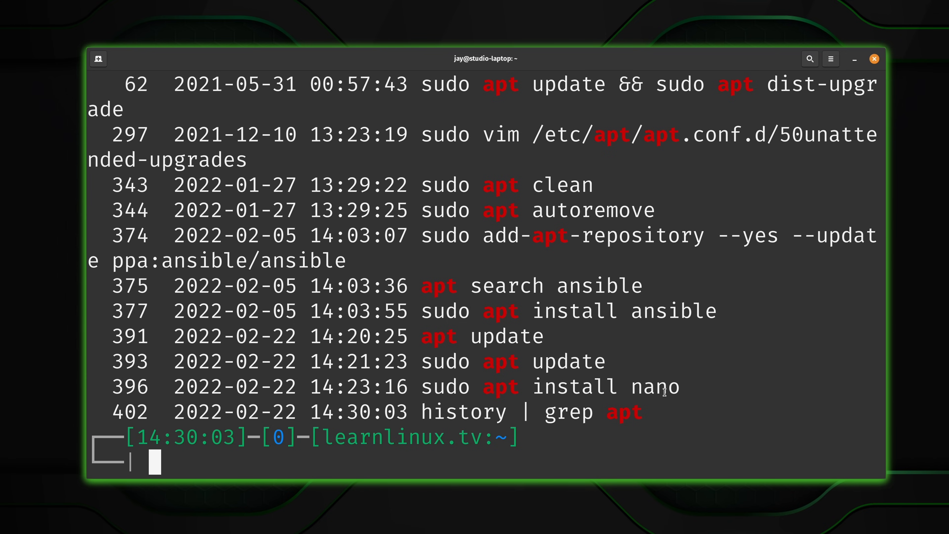
{"action": "mouse_move", "coordinate": [695, 390]}
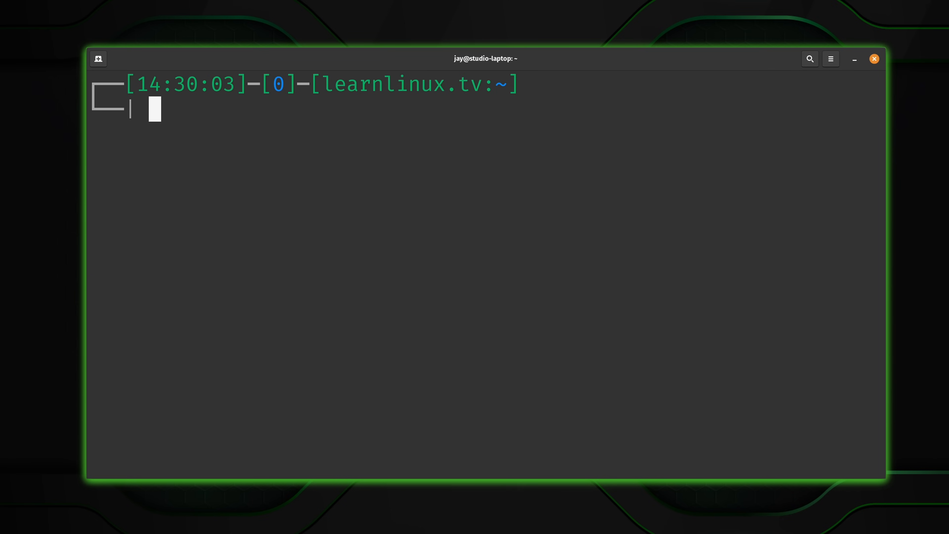
Step: Run apt update, rerun it as sudo with !!, then start a reverse history search
{"action": "type", "text": "apt update"}
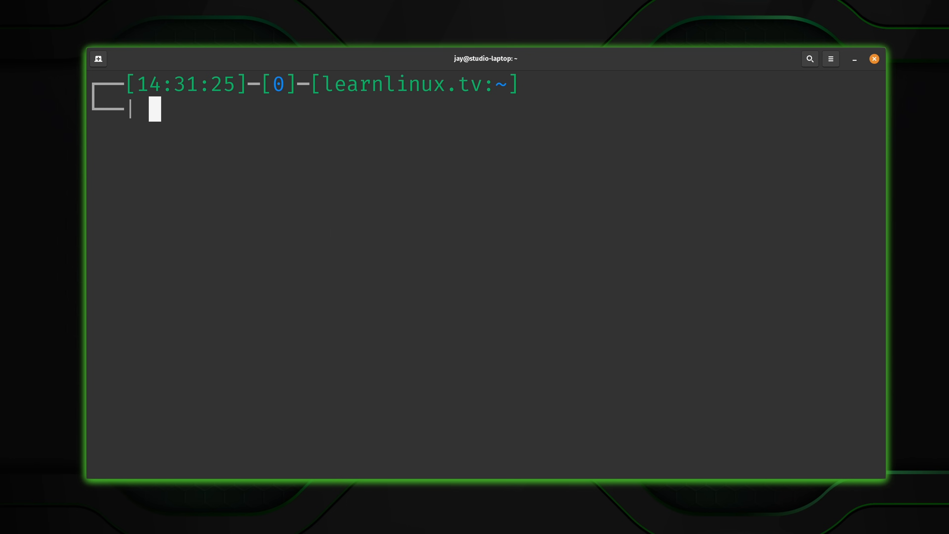
{"action": "type", "text": "sudo !"}
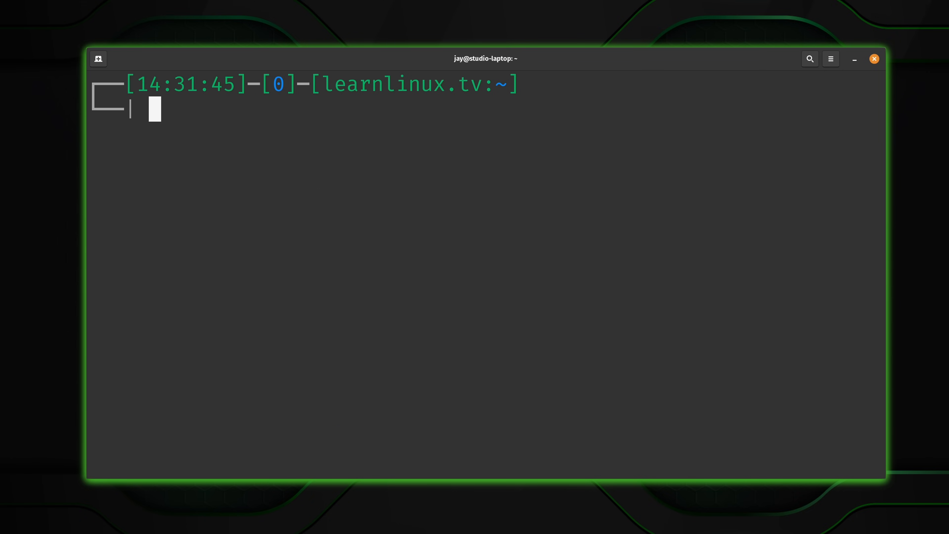
{"action": "key", "text": "ctrl+r"}
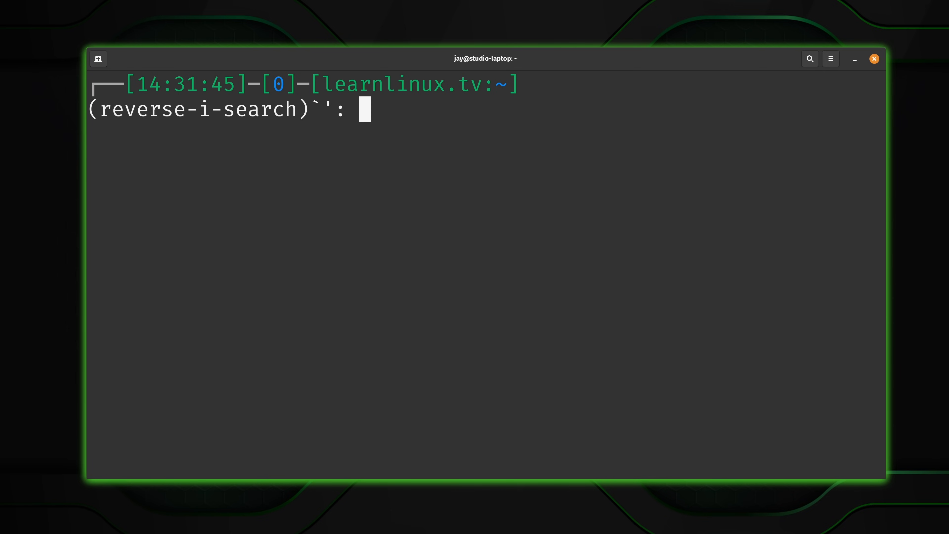
Step: Search the history backward for commands containing sudo
{"action": "type", "text": "sudo"}
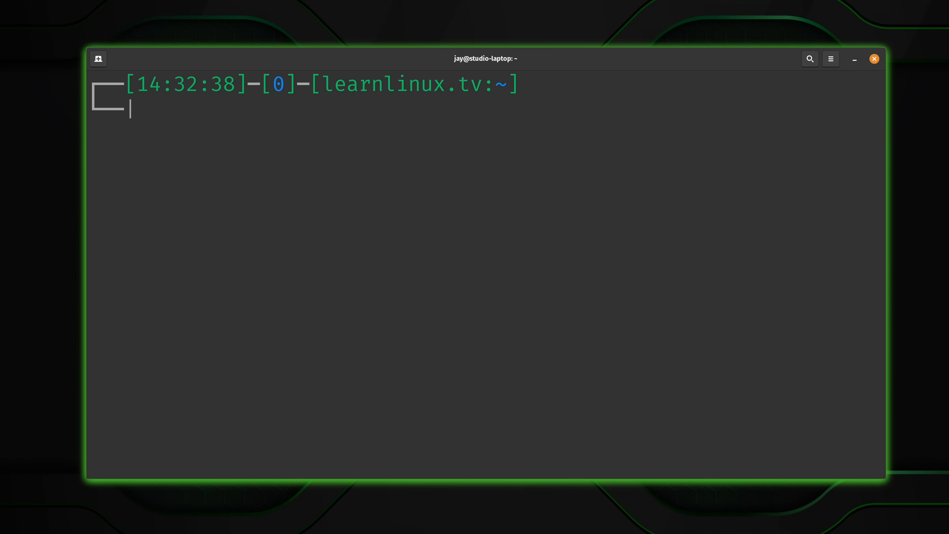
{"action": "key", "text": "ctrl+r"}
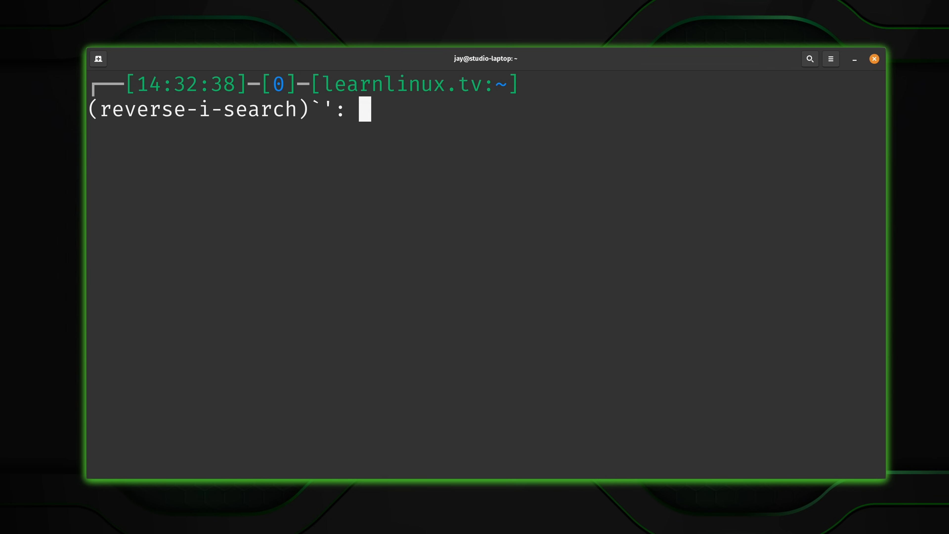
{"action": "type", "text": "sudo"}
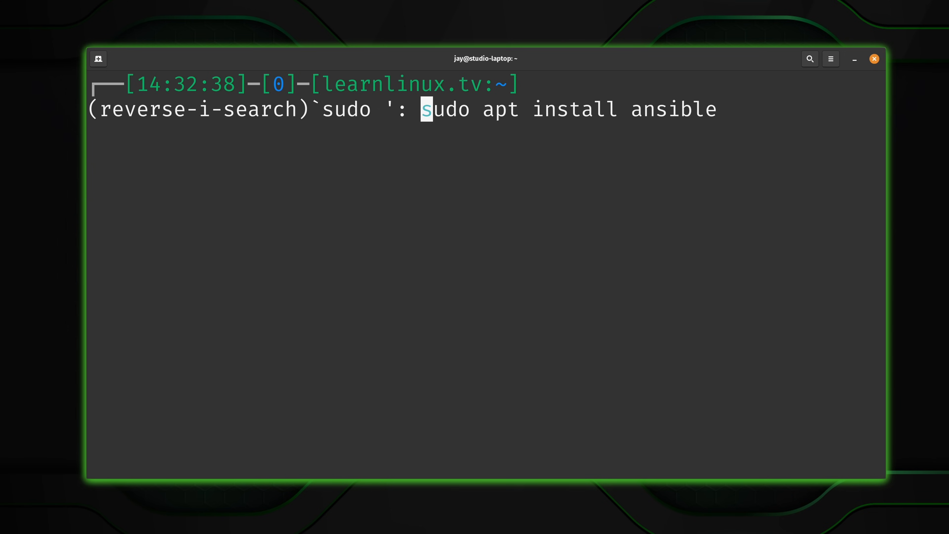
Step: Step back through older sudo matches, then cancel to an empty prompt
{"action": "key", "text": "Ctrl+r"}
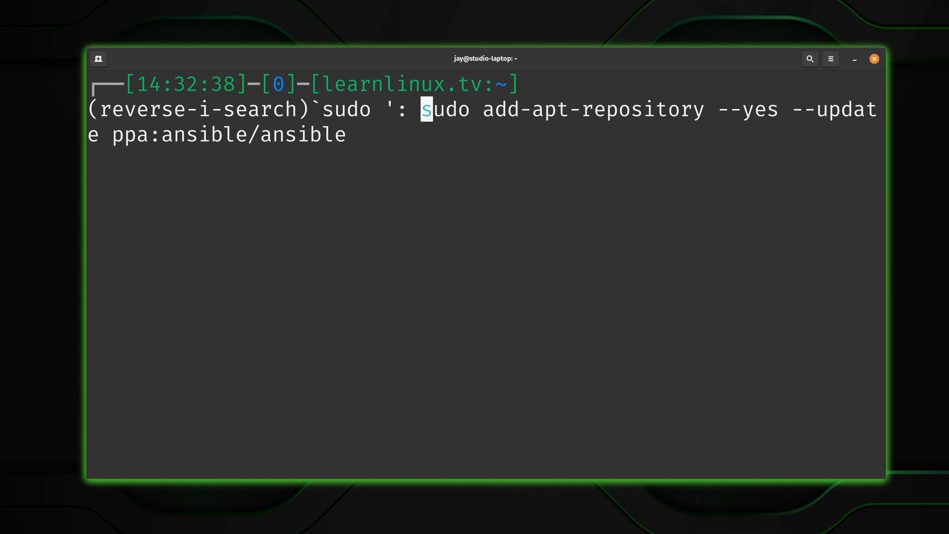
{"action": "key", "text": "Ctrl+r"}
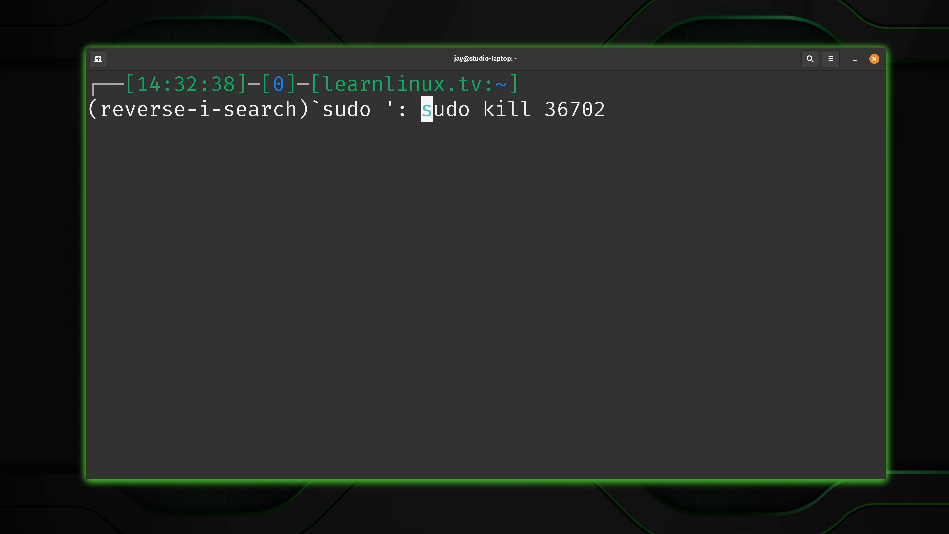
{"action": "key", "text": "ctrl+c"}
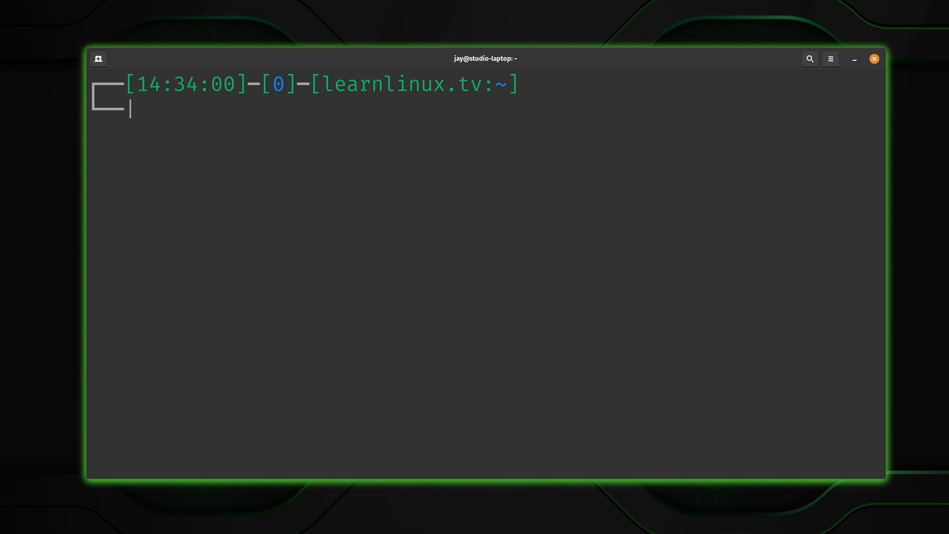
Step: Begin entering the history command, typing 'histo' at the prompt
{"action": "type", "text": "histo"}
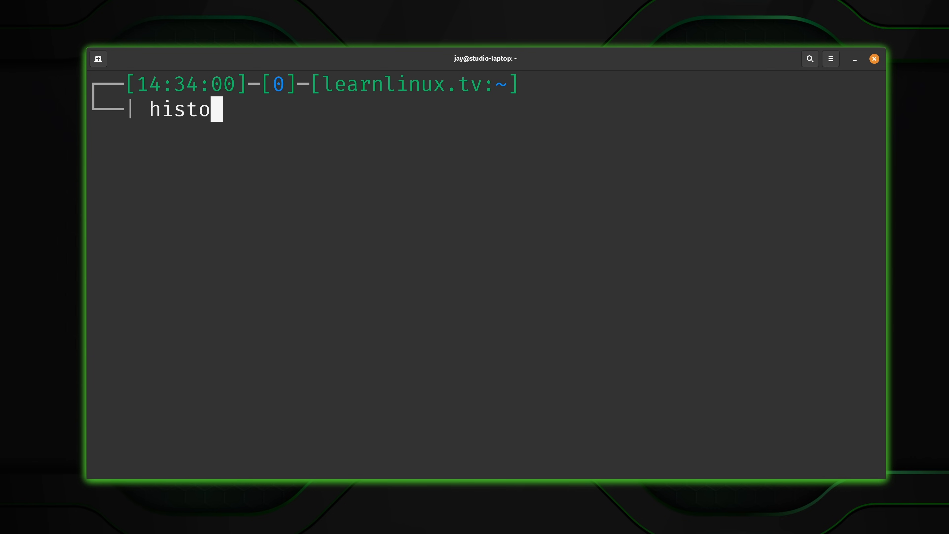